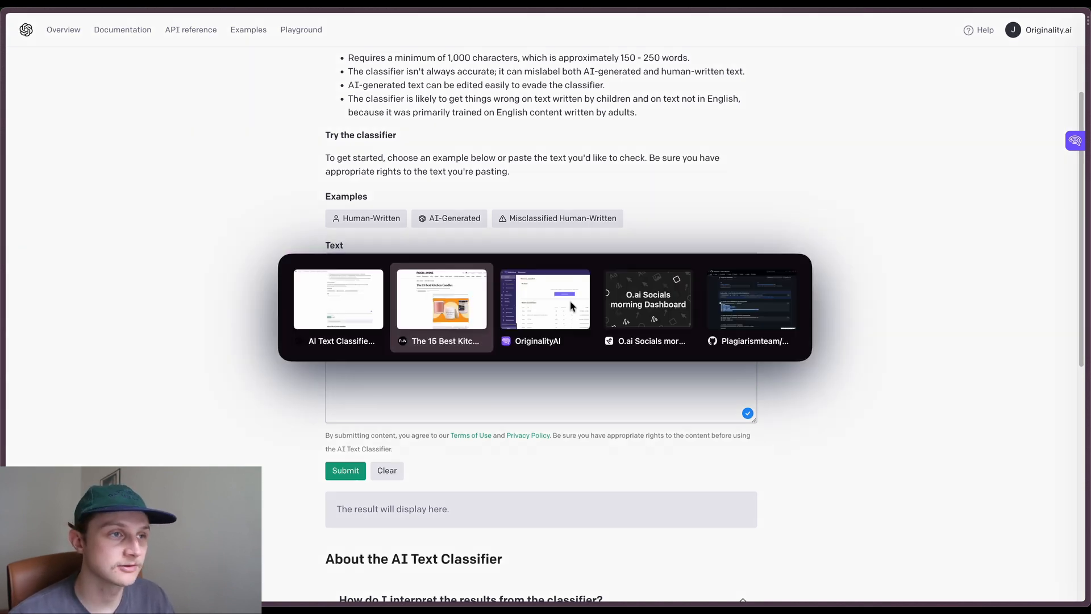
Switch to the Food & Wine '15 Best Kitchen Candles' article and select its text.
click(441, 298)
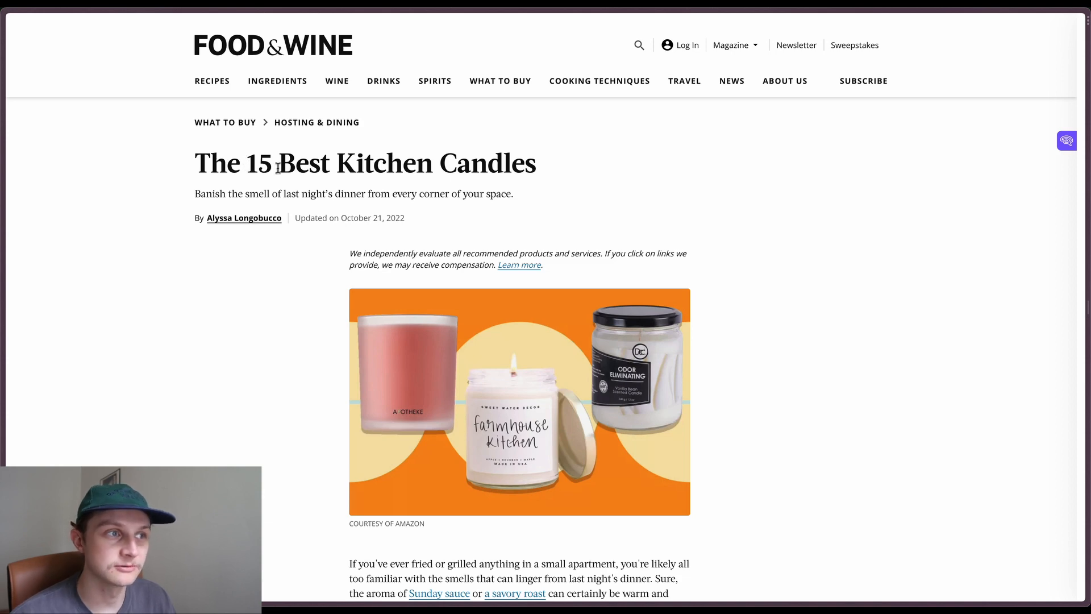
scroll(down, 3)
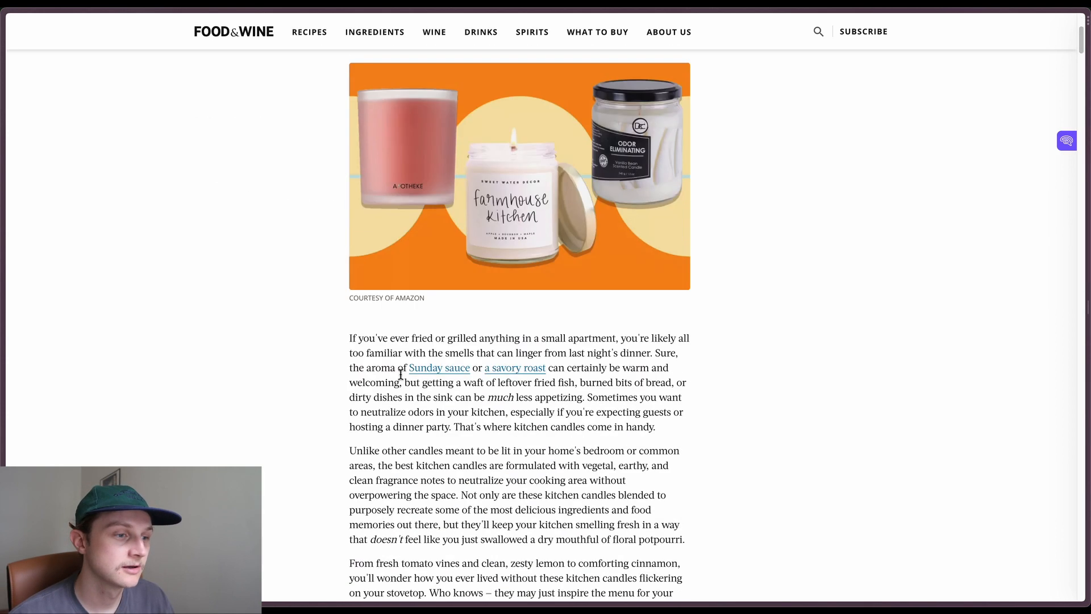
scroll(down, 3)
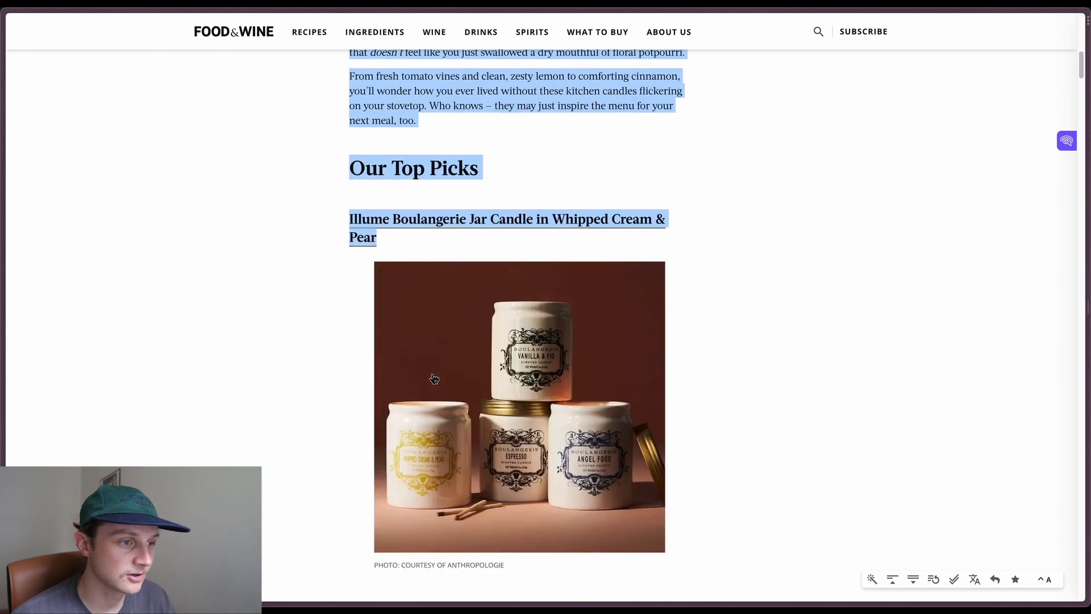
scroll(down, 3)
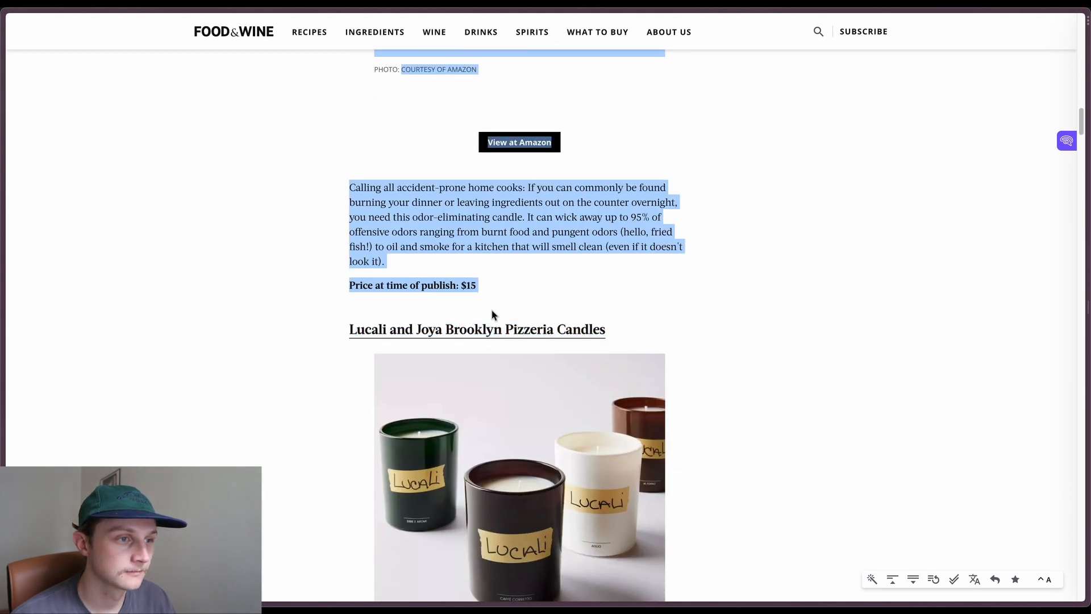
mouse_move(528, 291)
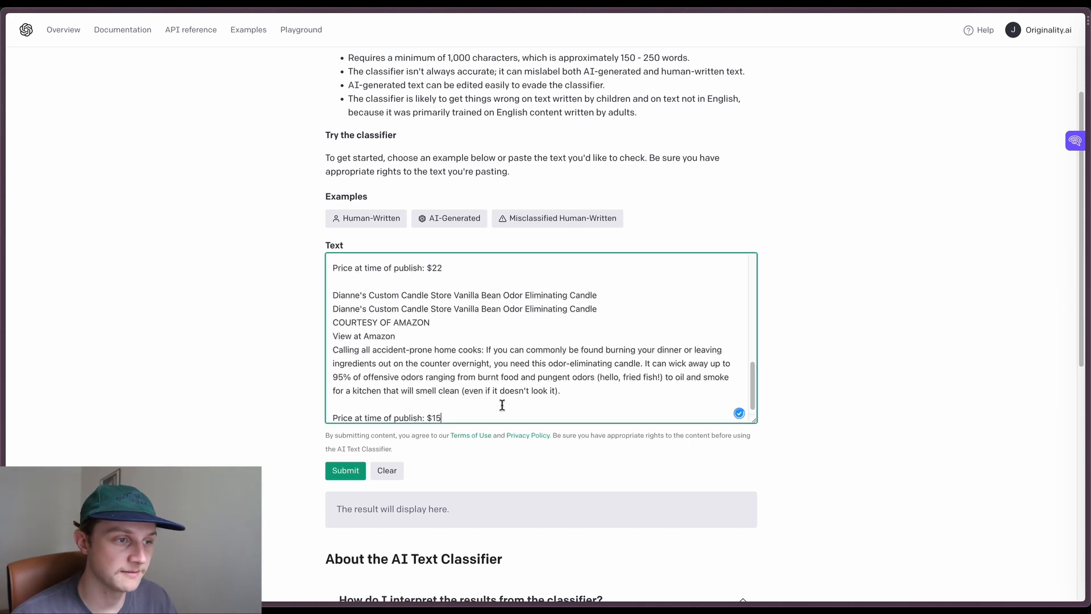
mouse_move(288, 407)
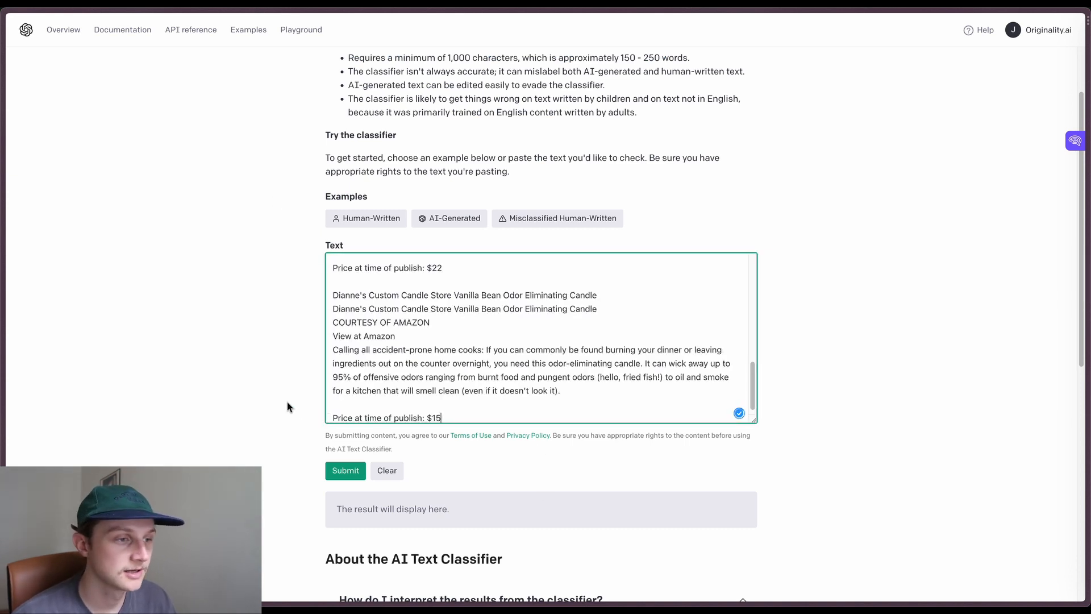
Submit the pasted Food & Wine article and read its 'very unlikely AI-generated' rating.
scroll(down, 3)
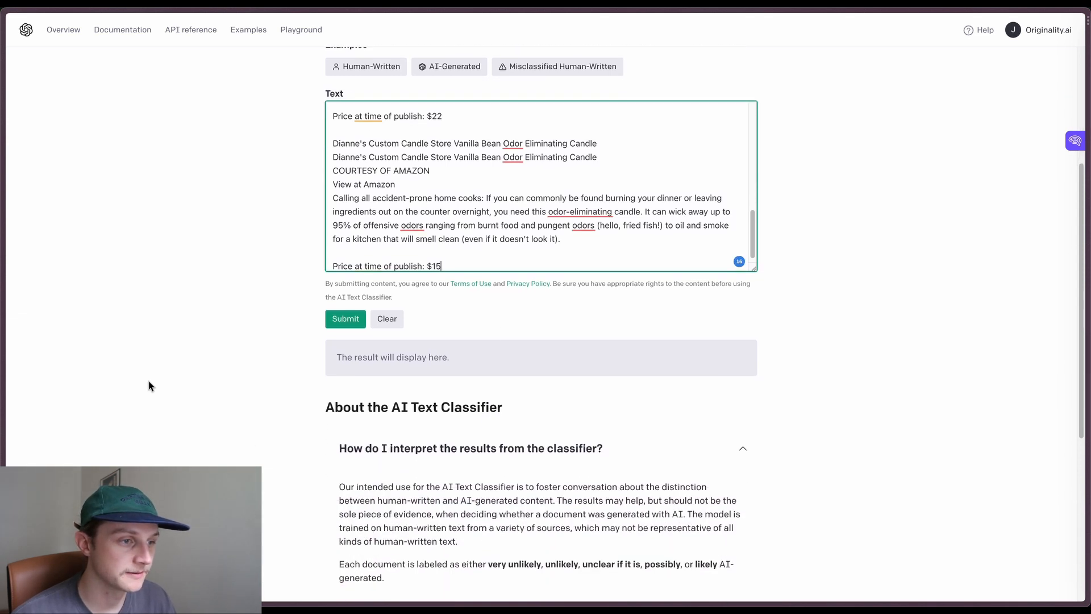
click(346, 319)
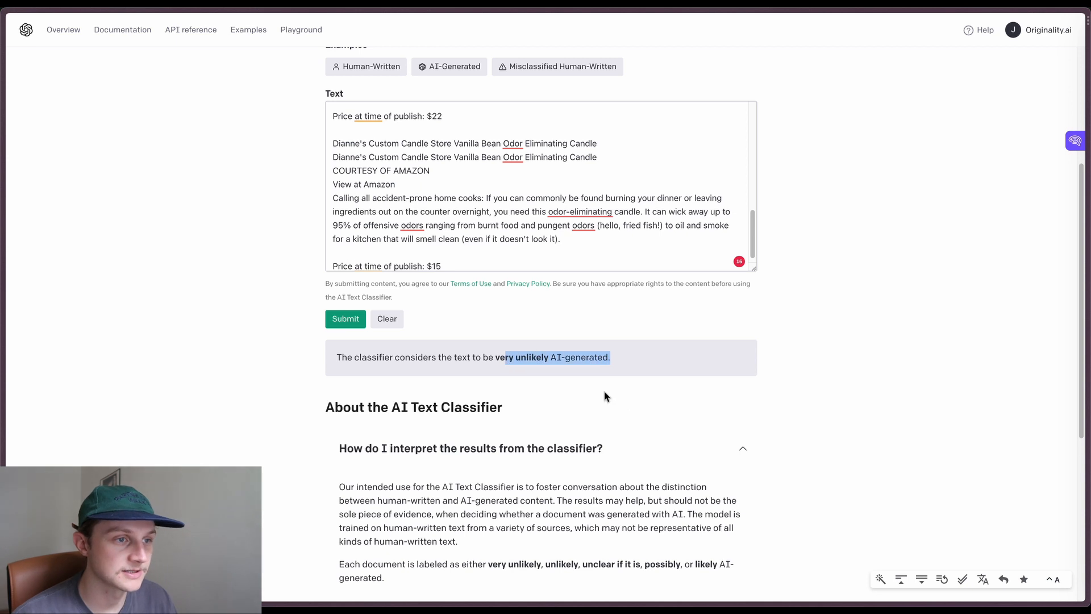
scroll(down, 3)
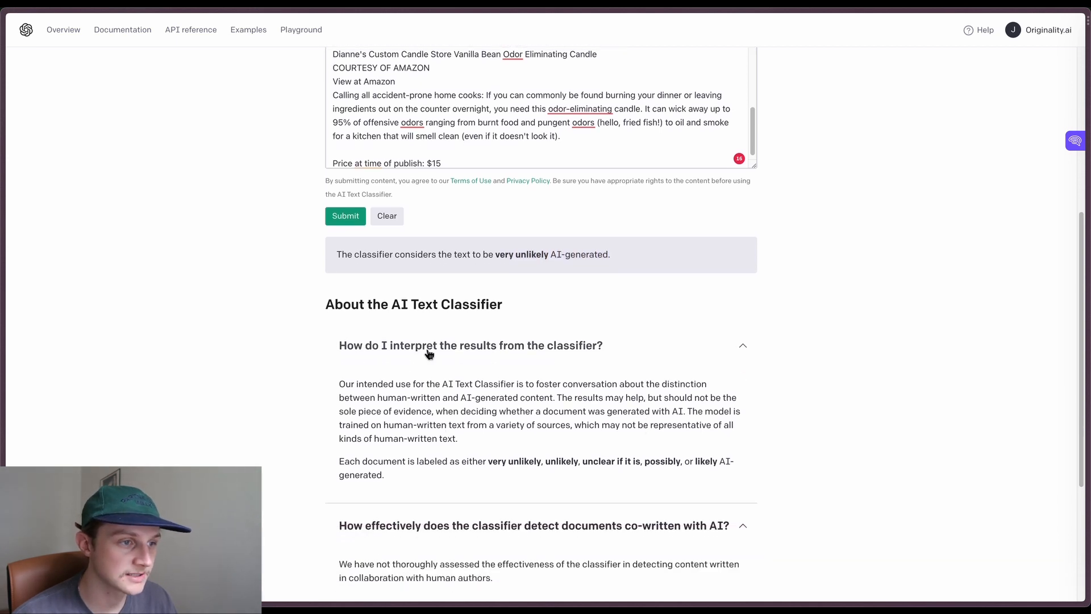
double_click(509, 460)
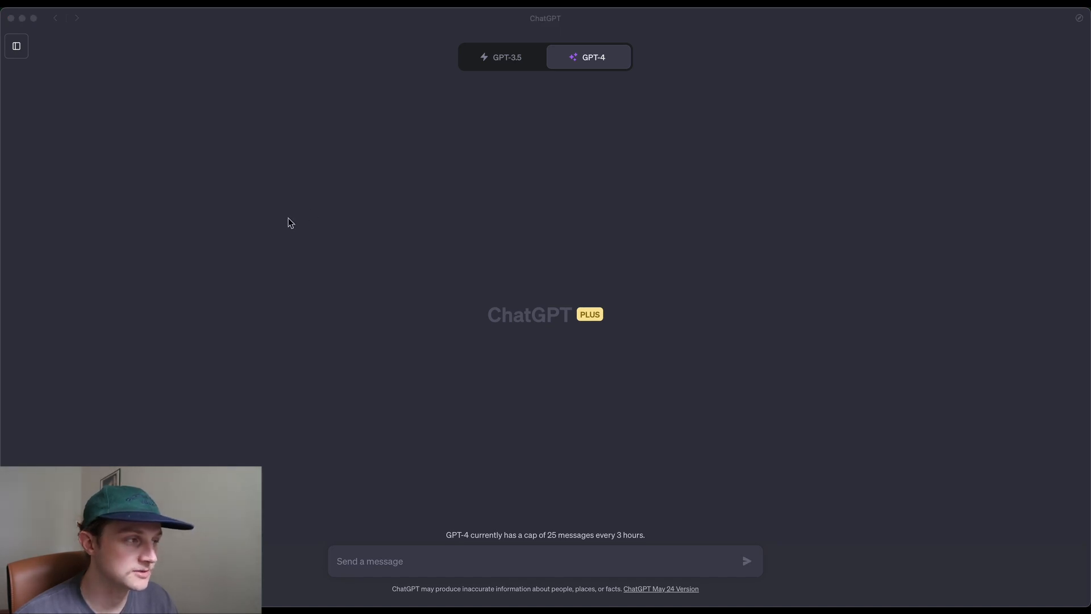
Ask GPT-4 'Please write me an article about the best kitchen candles' and select the result.
click(424, 561)
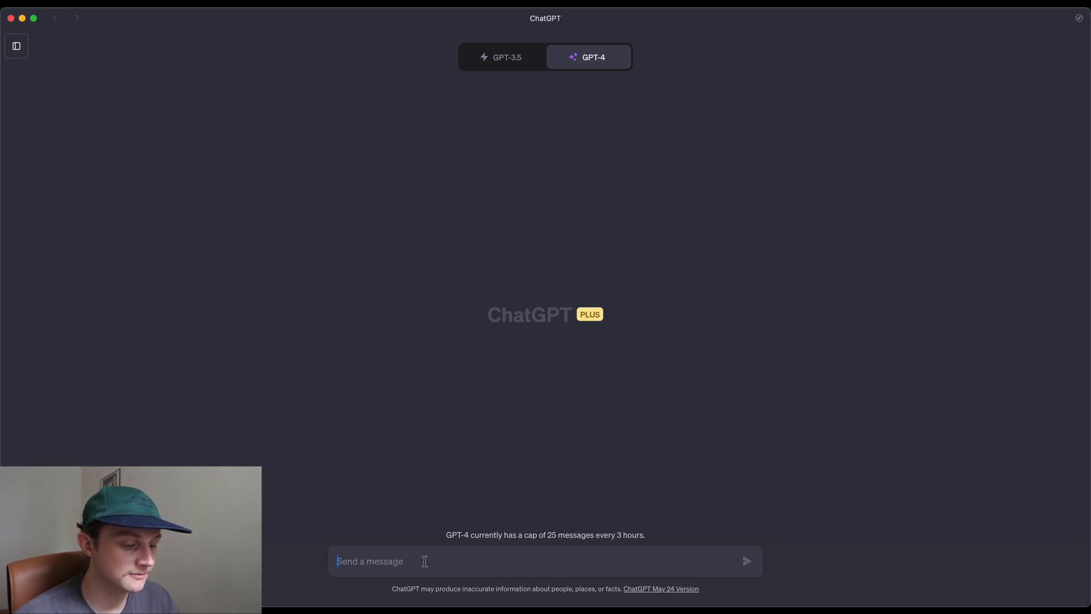
text(Please write me an article about the best kitchen candles)
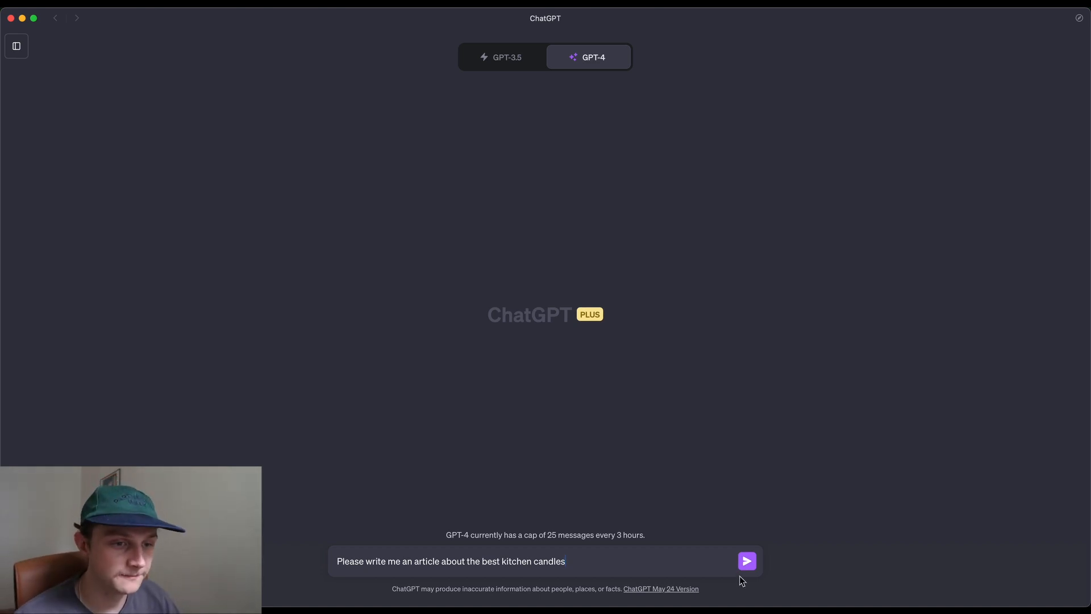
click(746, 560)
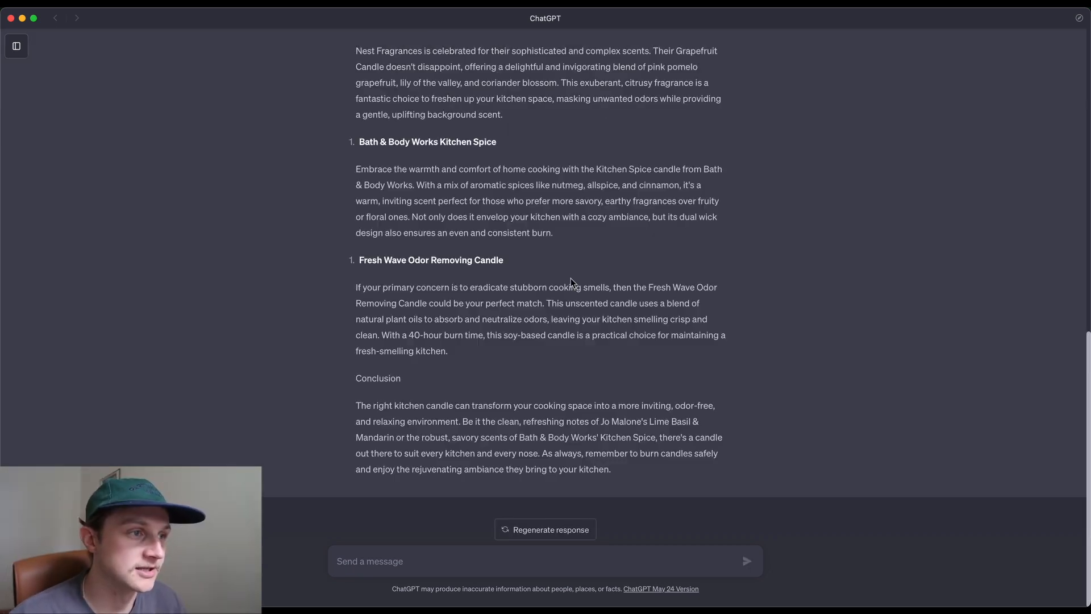
scroll(up, 3)
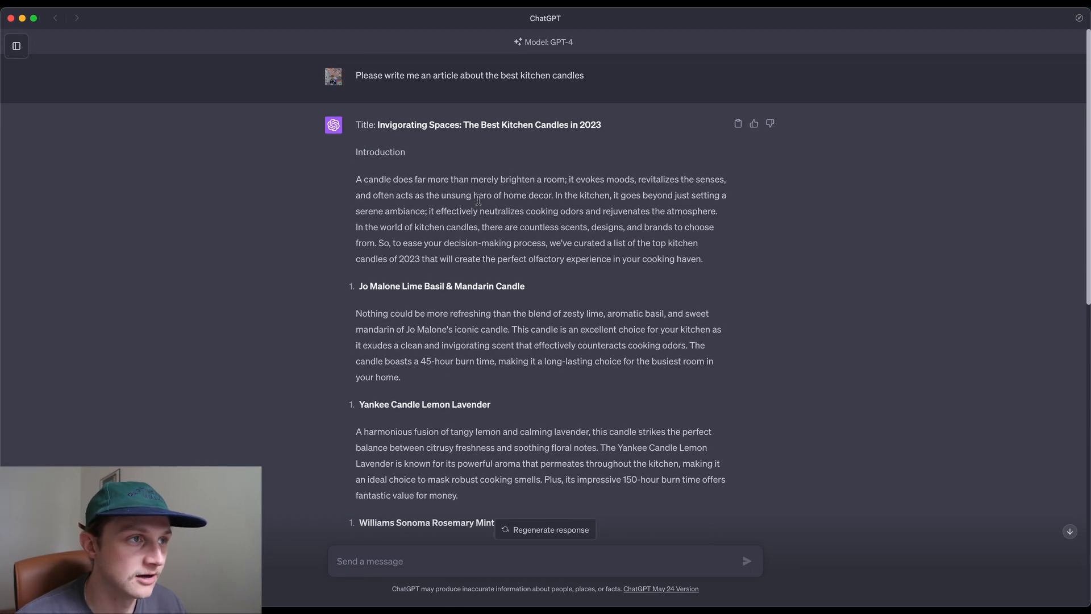
mouse_move(355, 155)
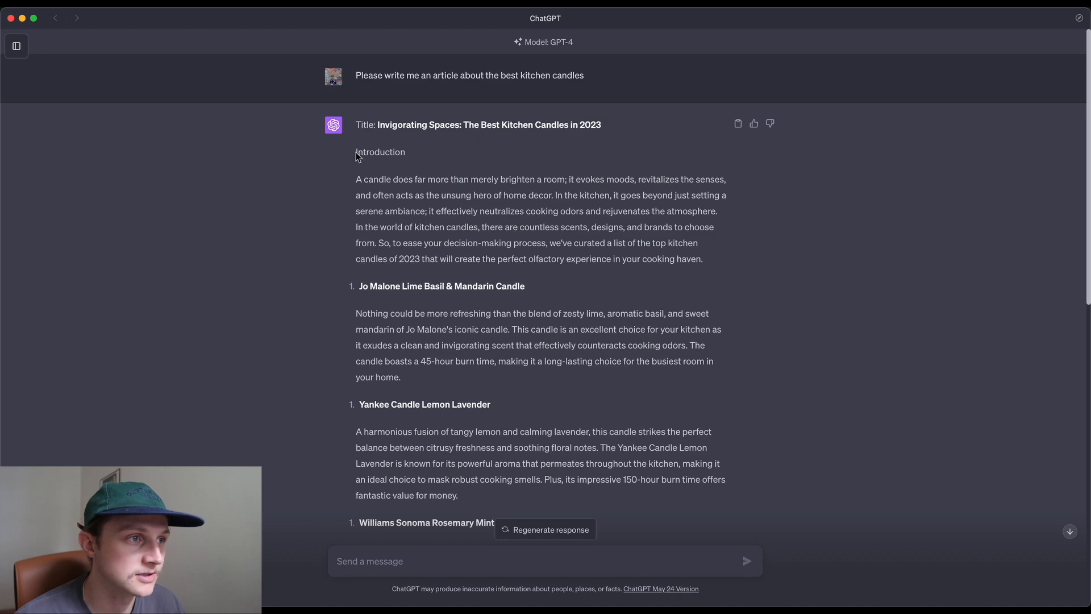
mouse_move(352, 162)
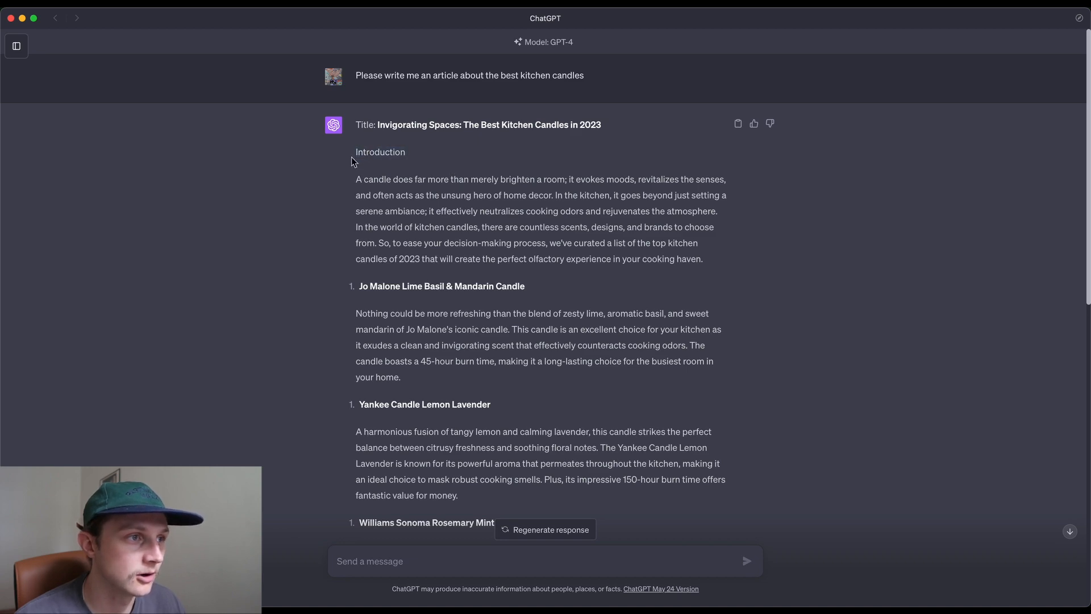
scroll(down, 3)
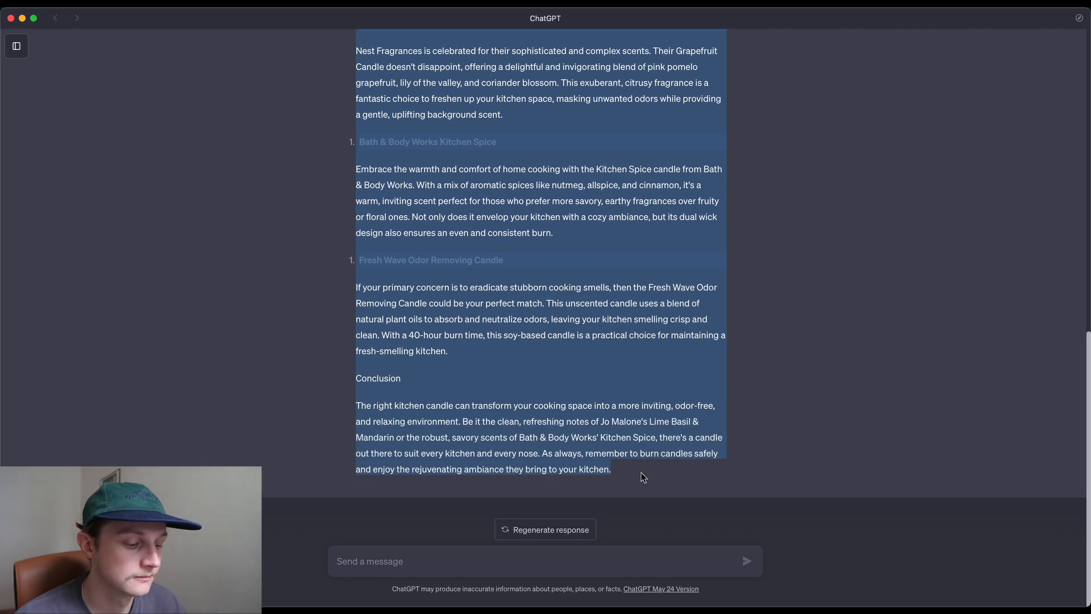
mouse_move(640, 474)
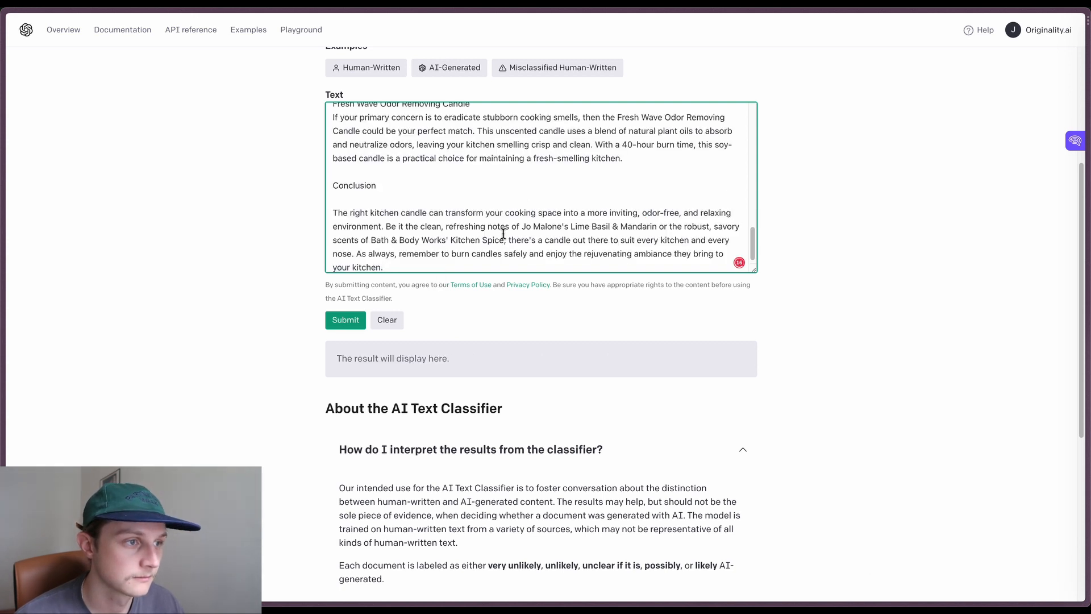
Submit the GPT-4 article and highlight its 'very unlikely AI-generated' verdict.
click(346, 320)
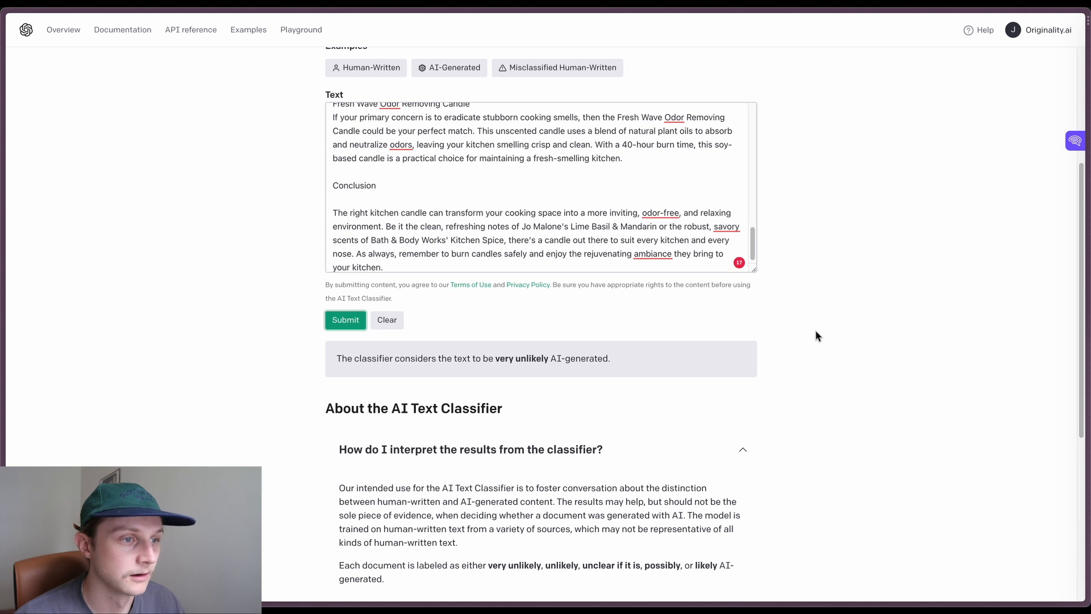
mouse_move(798, 330)
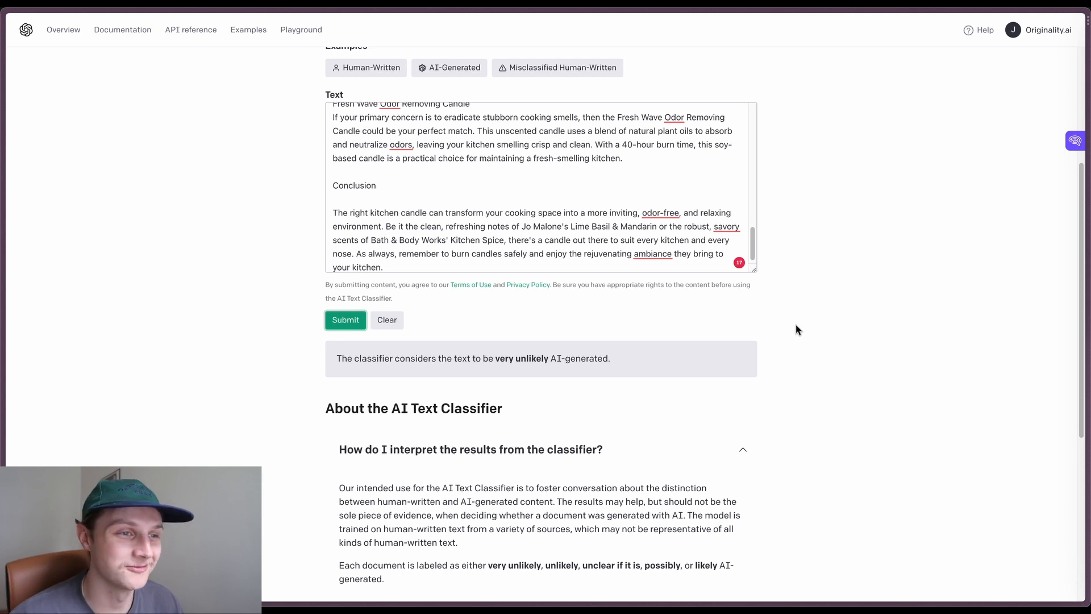
scroll(down, 3)
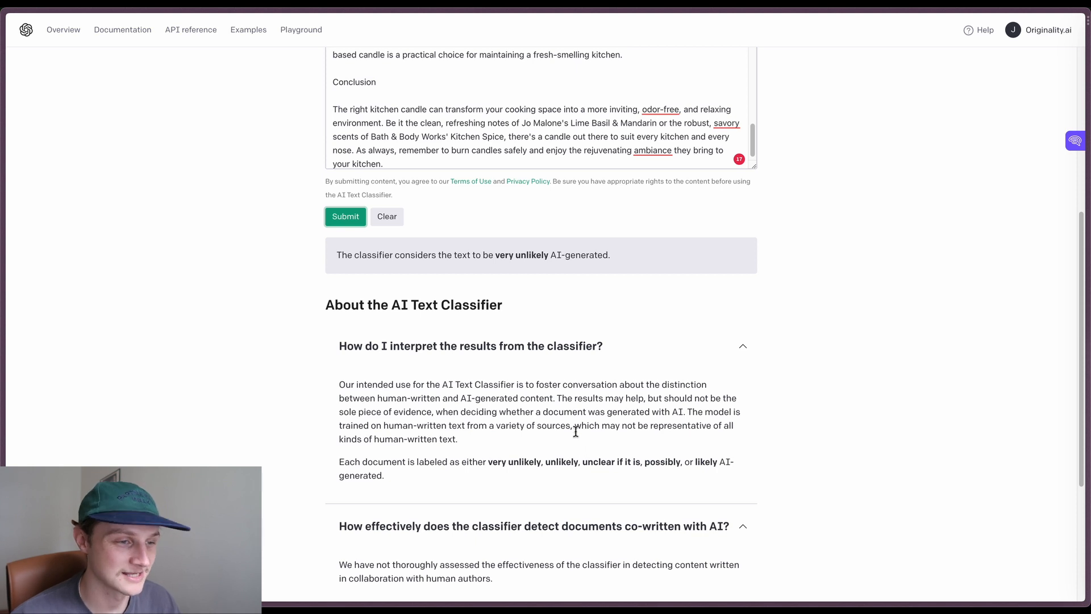
double_click(514, 462)
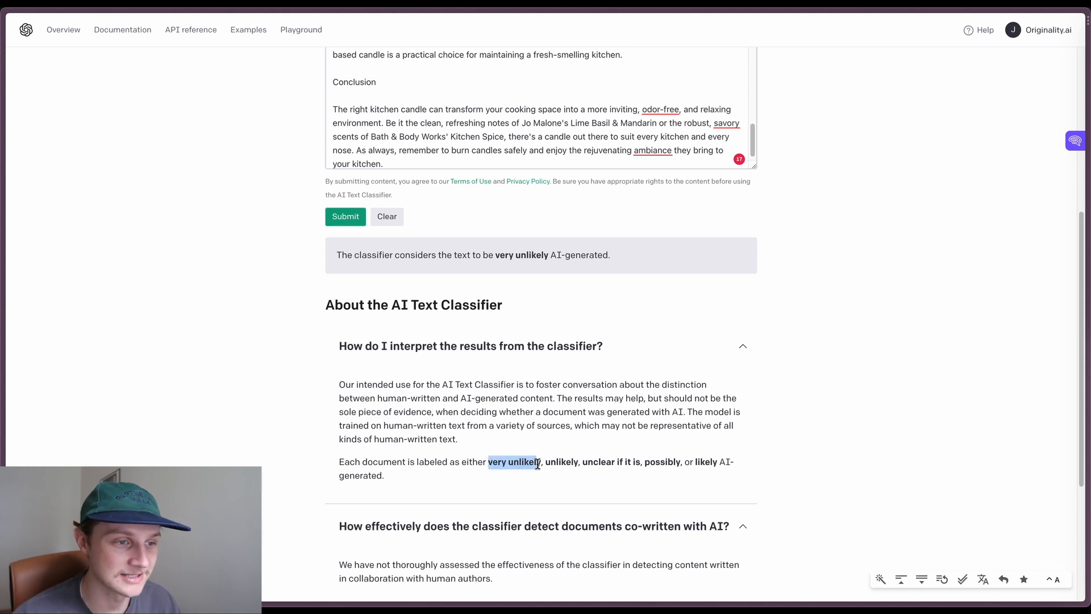
mouse_move(621, 381)
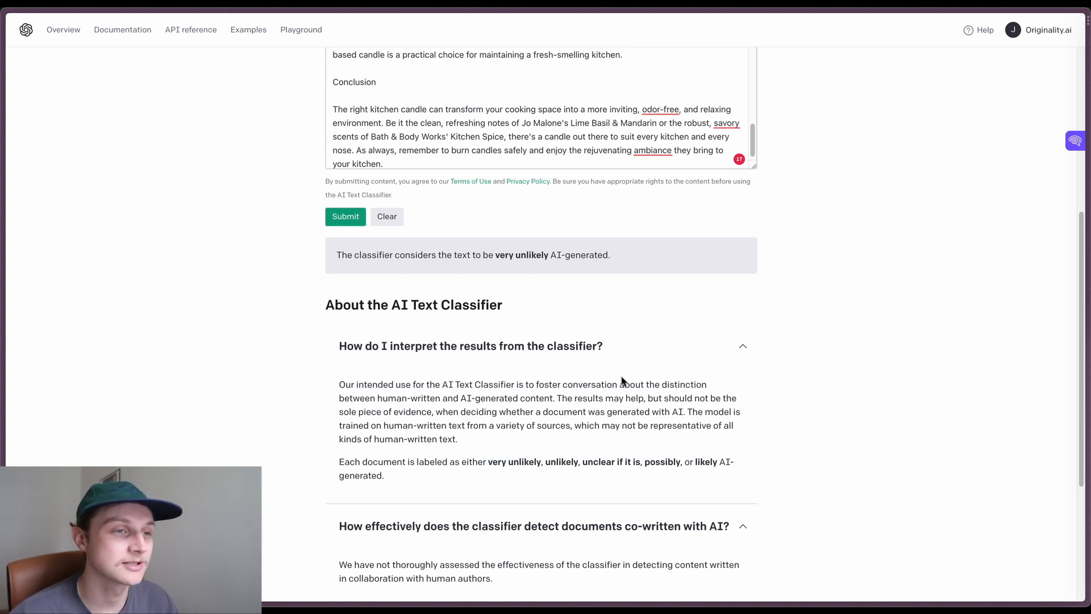
mouse_move(236, 311)
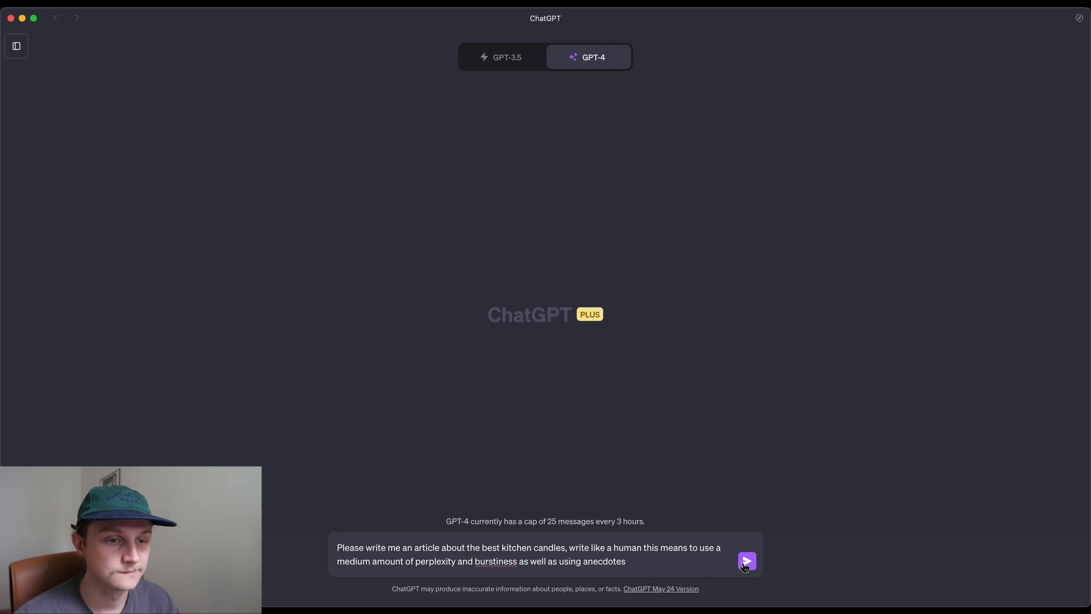
Send the human-style kitchen candles prompt to GPT-4 and review the 'Light the Way' article.
click(745, 560)
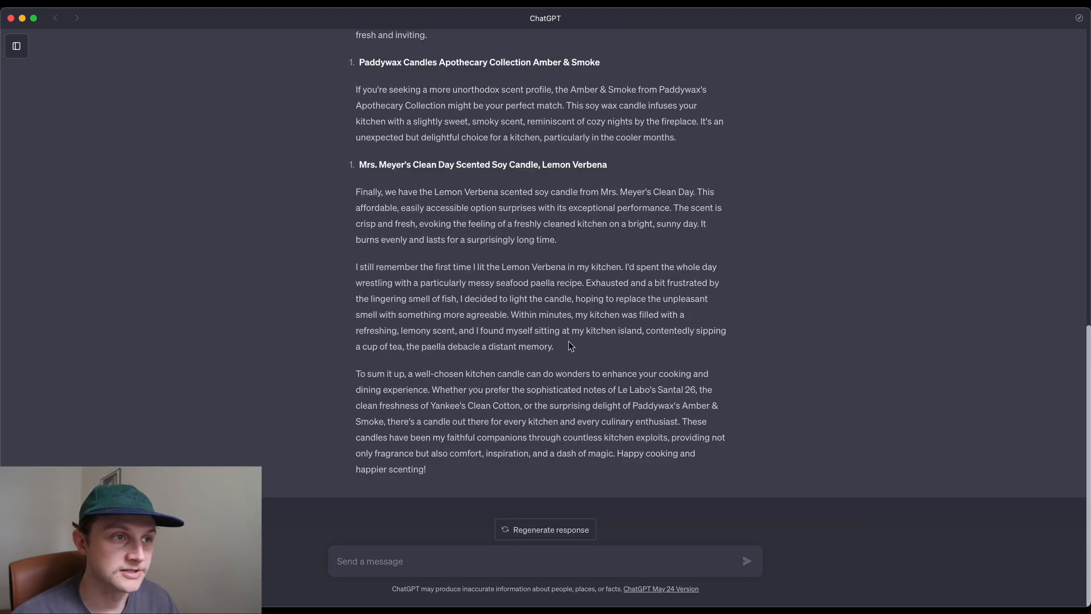
scroll(up, 3)
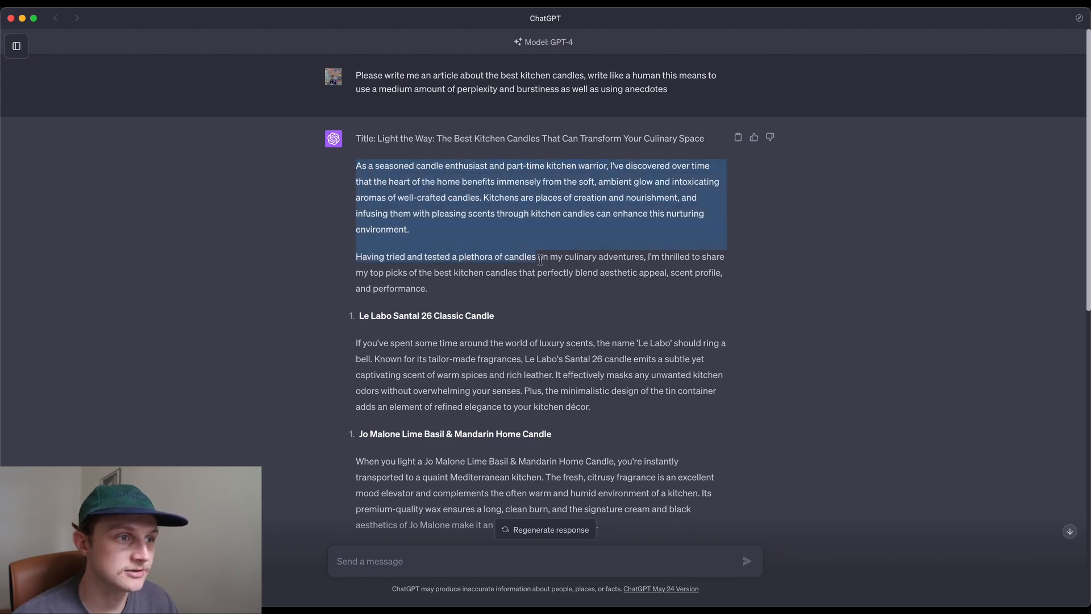
scroll(down, 3)
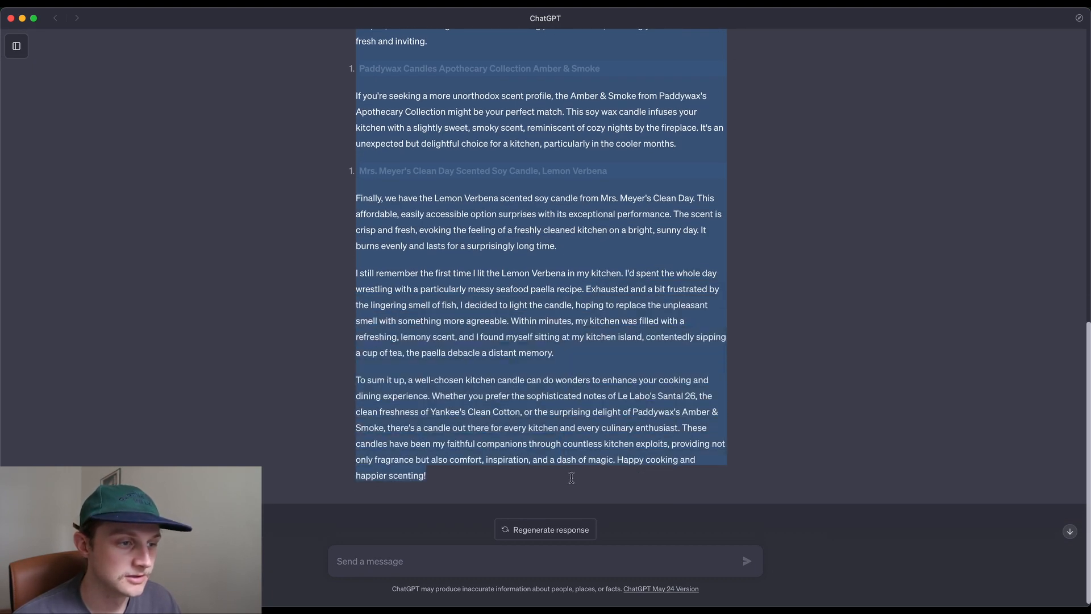
mouse_move(602, 357)
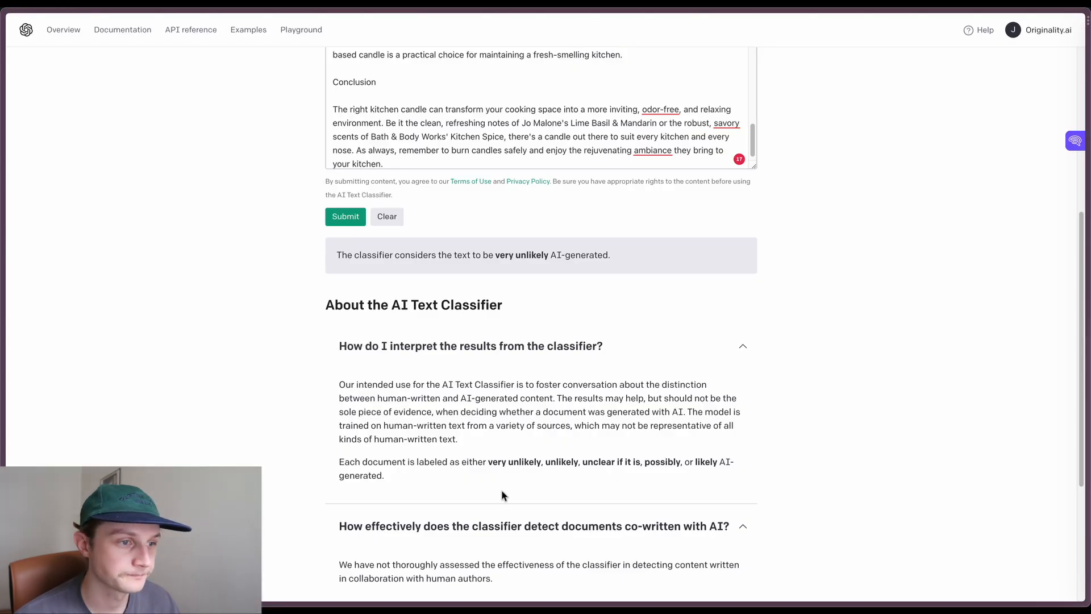
Submit the anecdote-style GPT-4 article for a 'very unlikely AI-generated' rating.
scroll(up, 3)
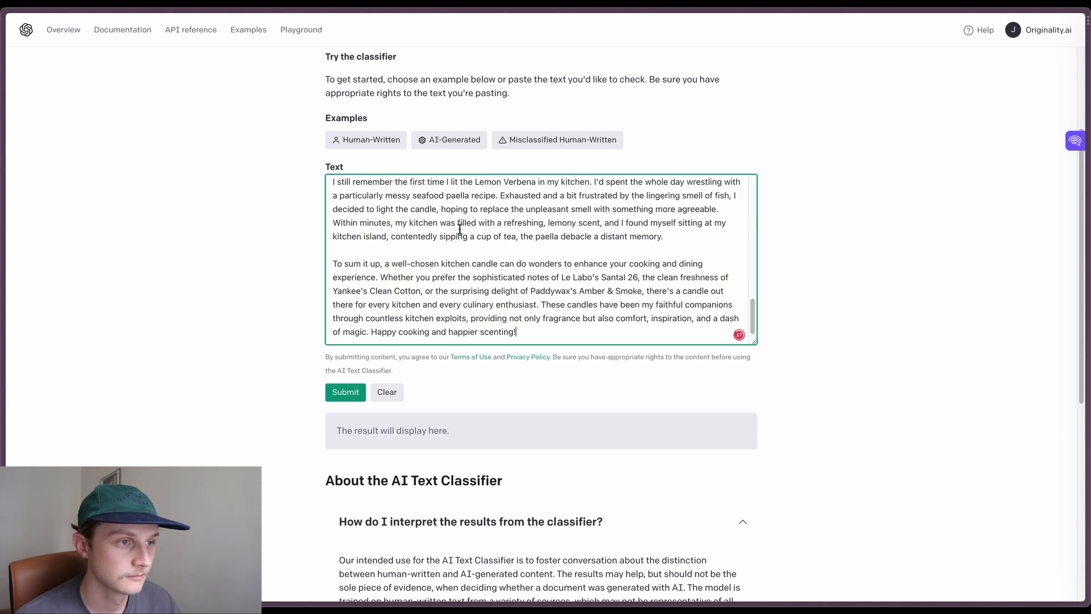
mouse_move(345, 392)
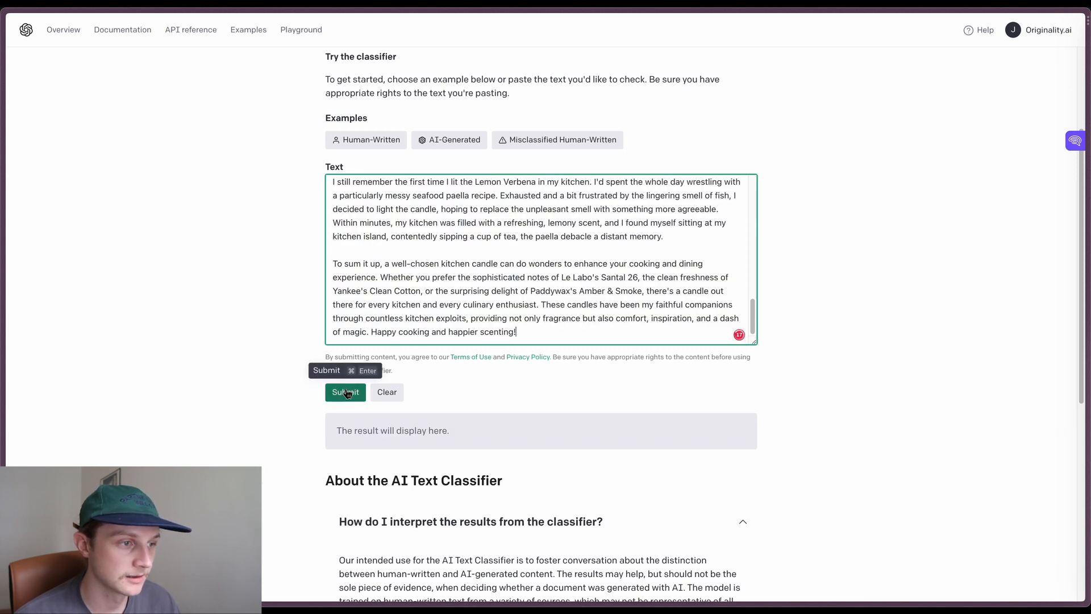
click(346, 392)
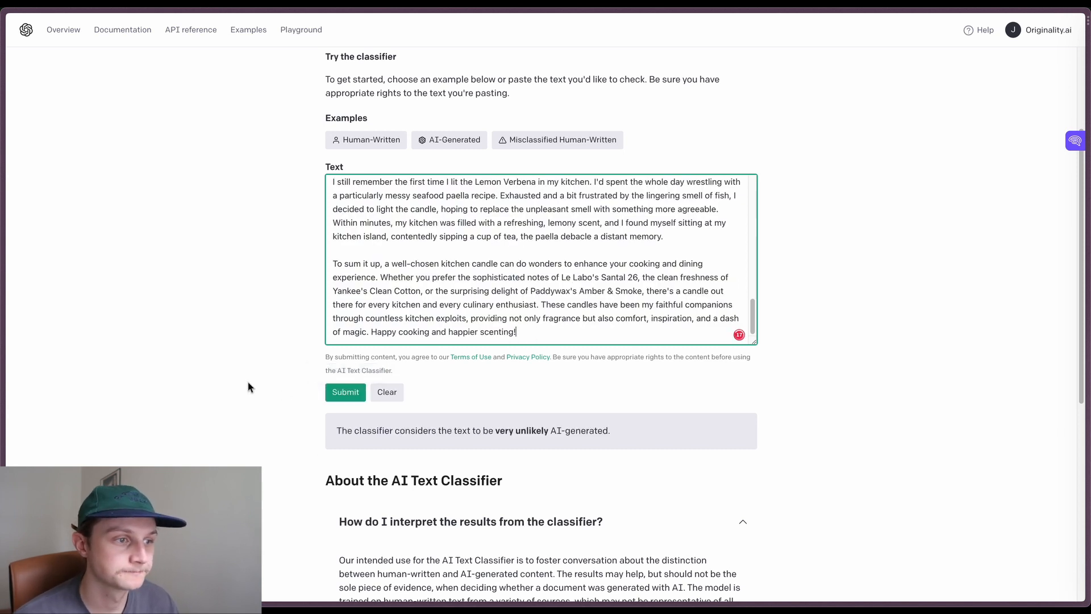
mouse_move(567, 445)
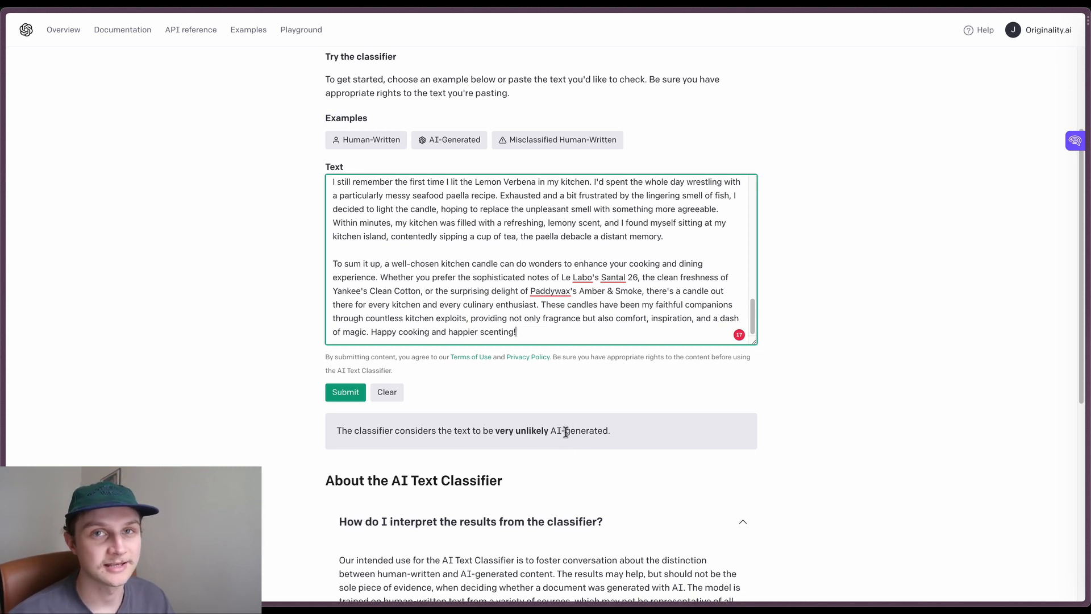
mouse_move(560, 431)
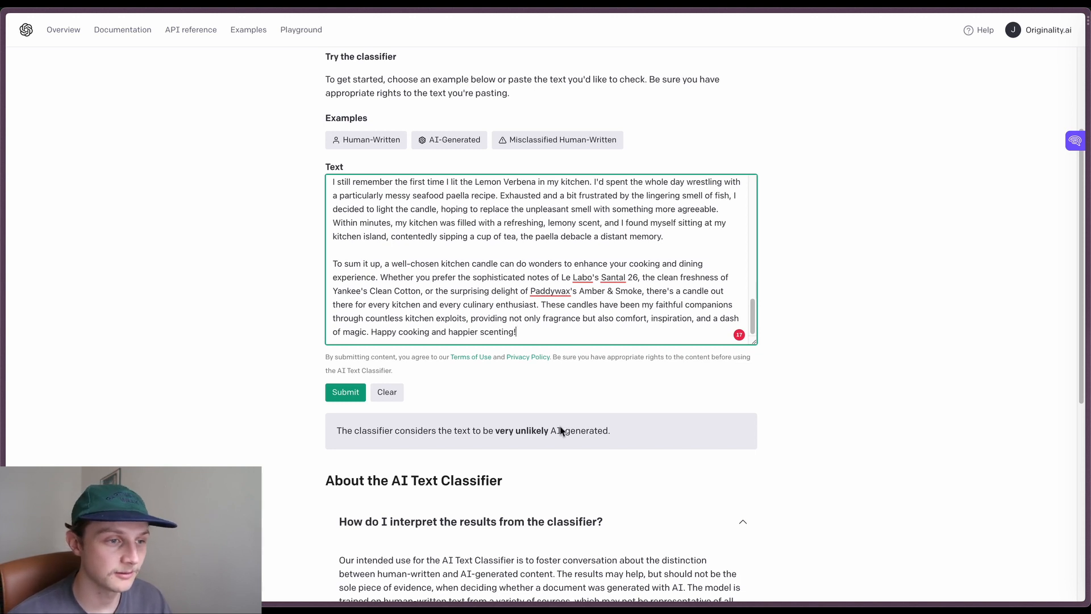
mouse_move(516, 415)
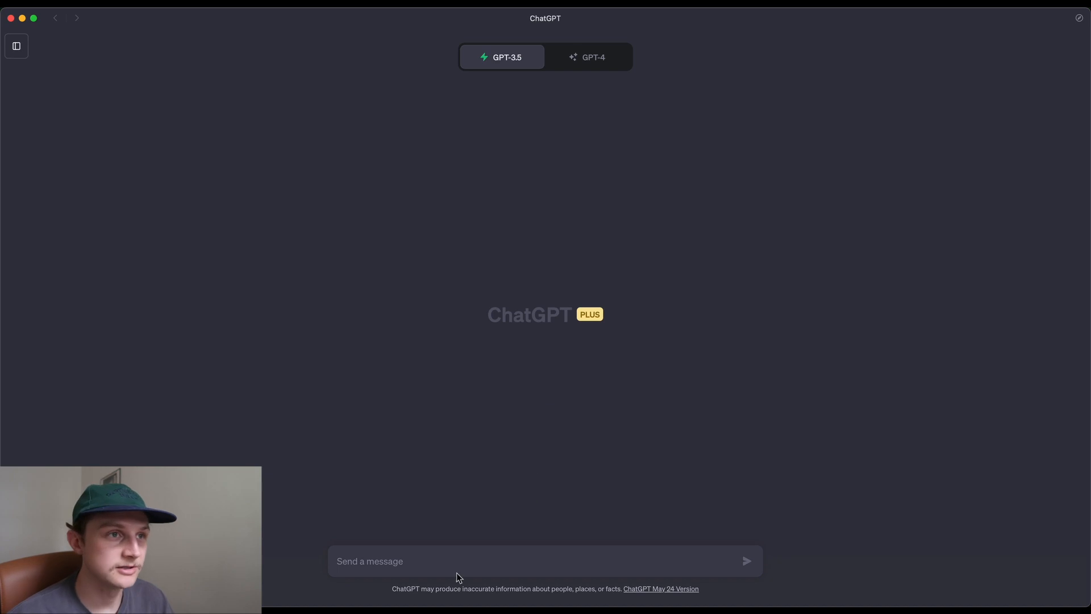
Send GPT-3.5 the 'write like a human' kitchen candles prompt and scroll through its article.
text(Please write me an article about the best kitchen candles, write like a human this means to use a medium amount of perplexity and burstiness as well as using anecdotes)
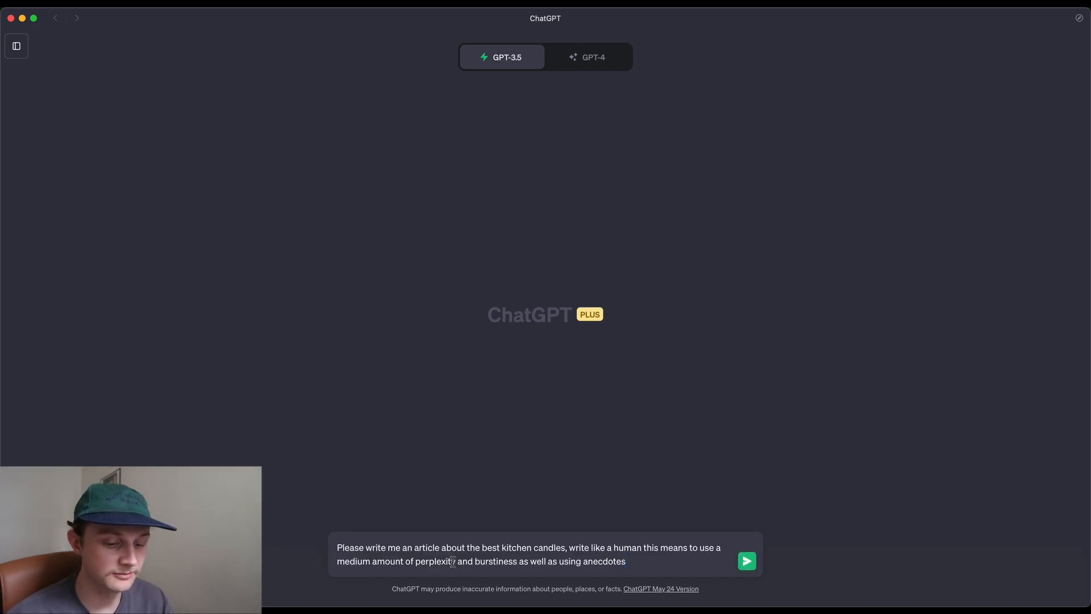
click(746, 561)
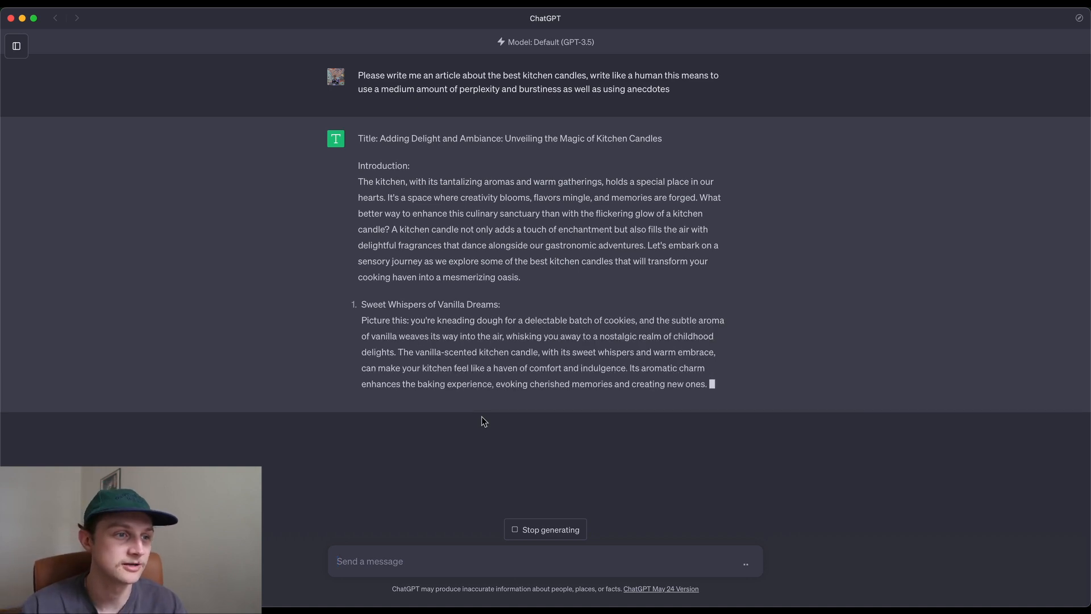
scroll(down, 3)
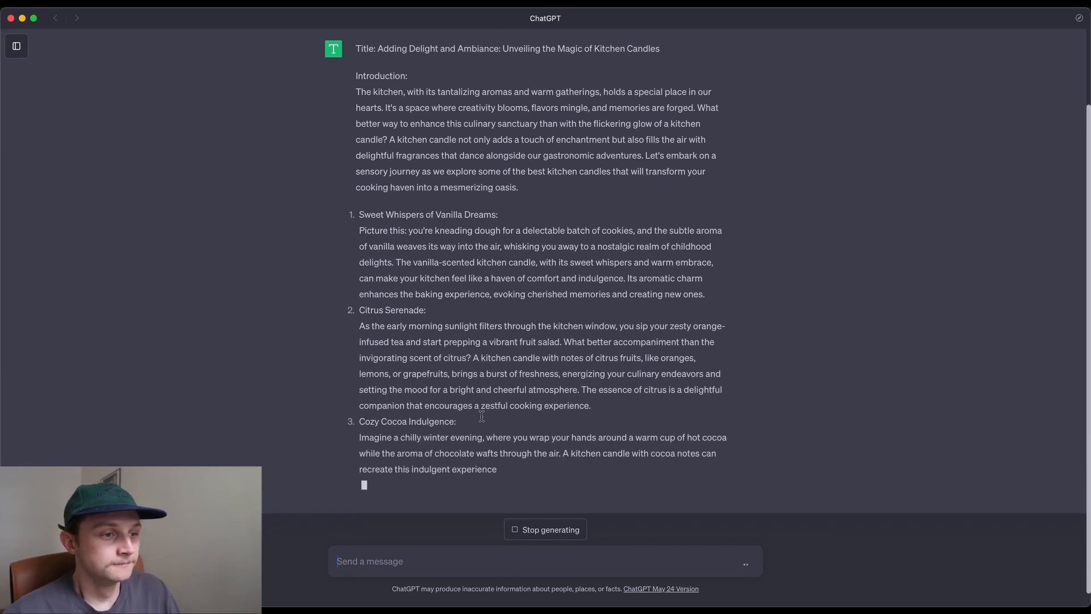
scroll(down, 3)
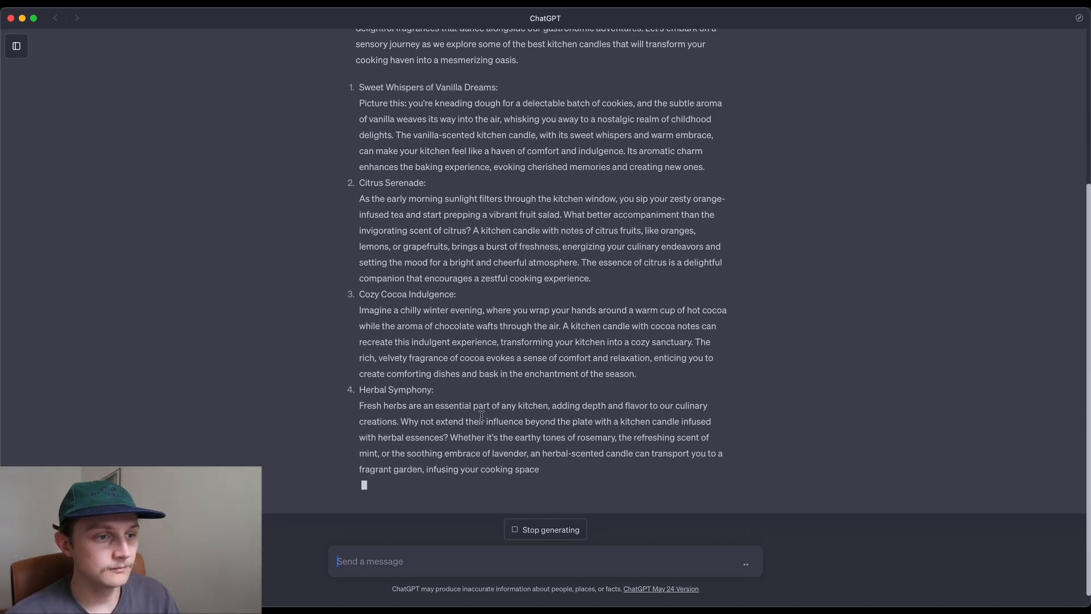
scroll(down, 3)
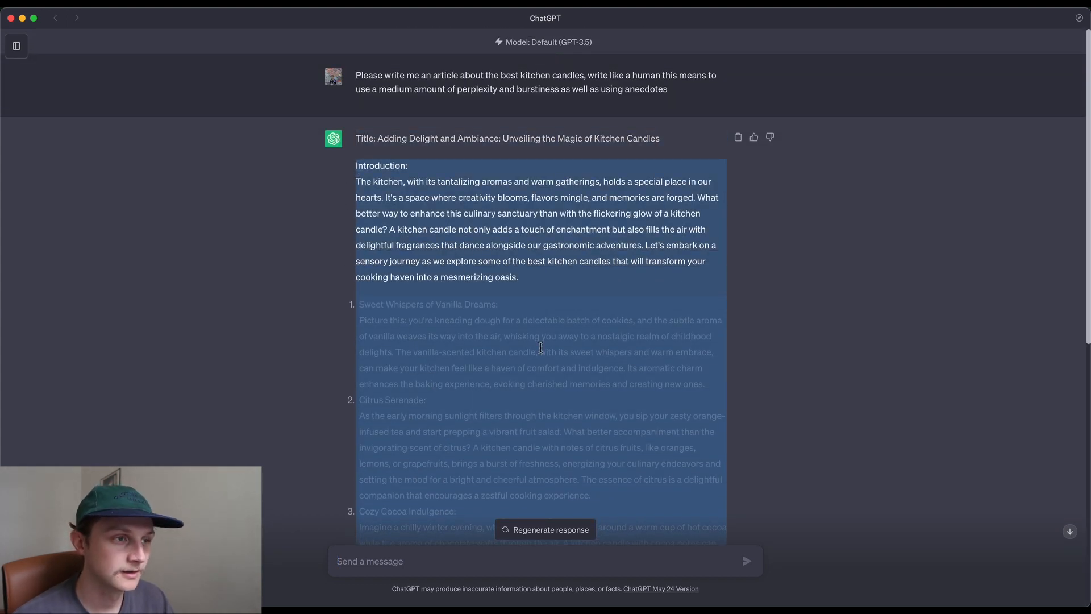
mouse_move(514, 329)
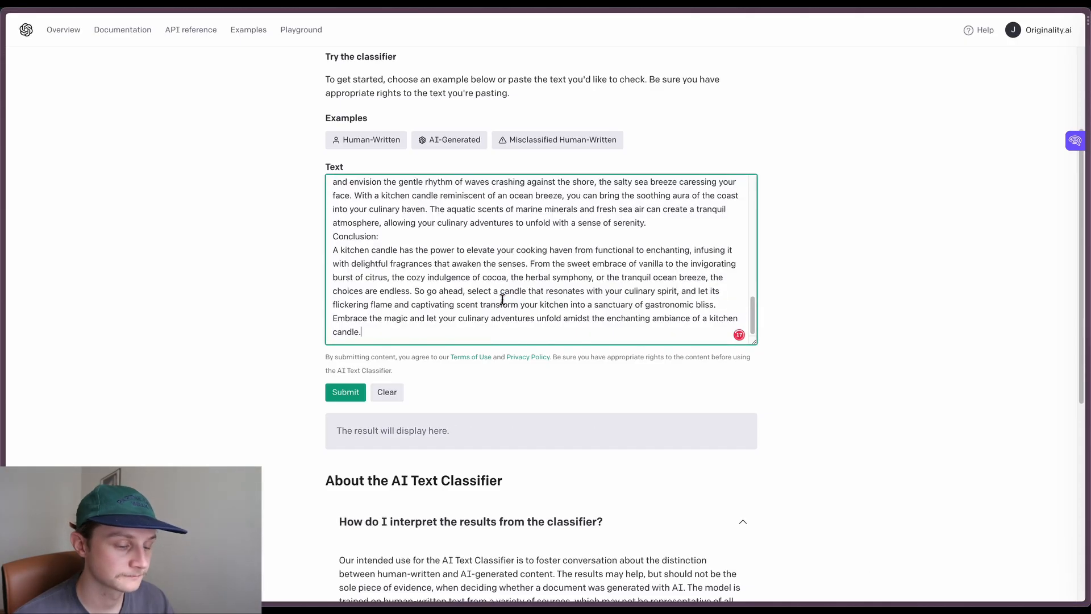
Submit the GPT-3.5 article for a 'very unlikely AI-generated' rating.
click(346, 392)
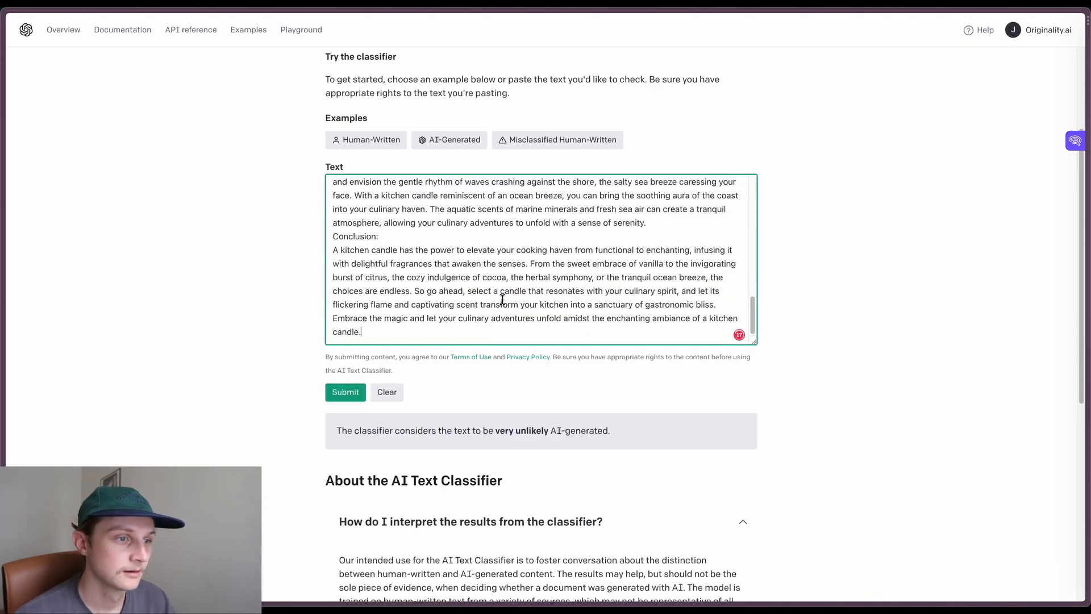
mouse_move(484, 424)
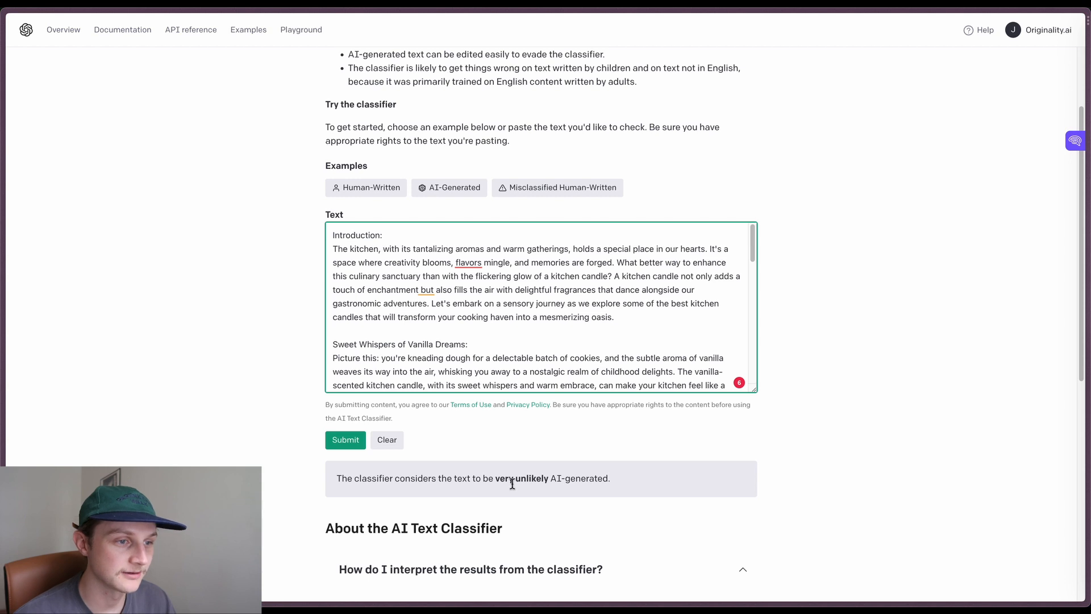
mouse_move(615, 468)
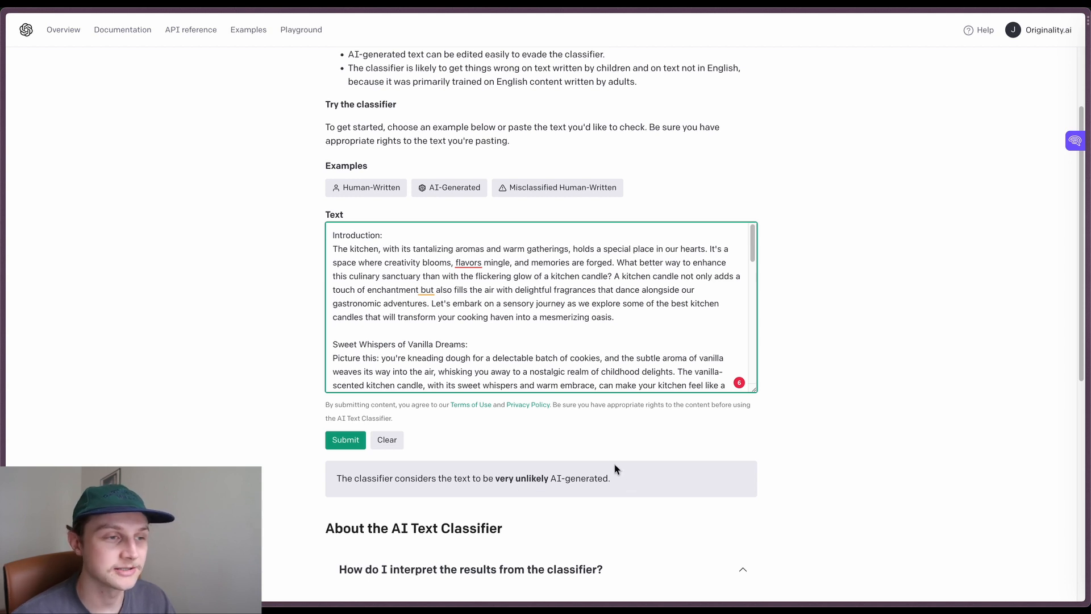
mouse_move(556, 342)
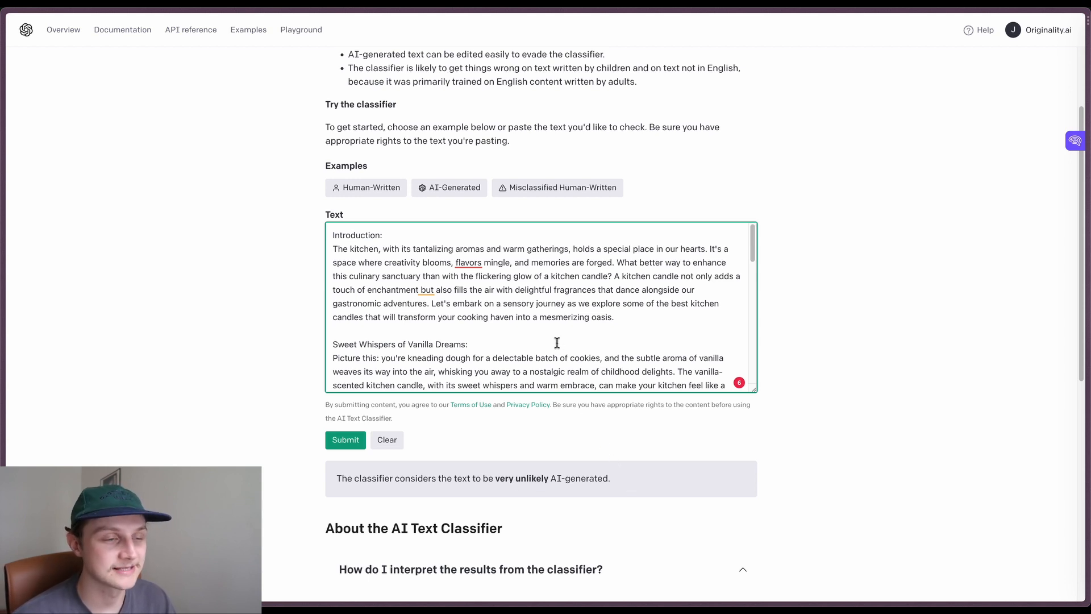
mouse_move(565, 152)
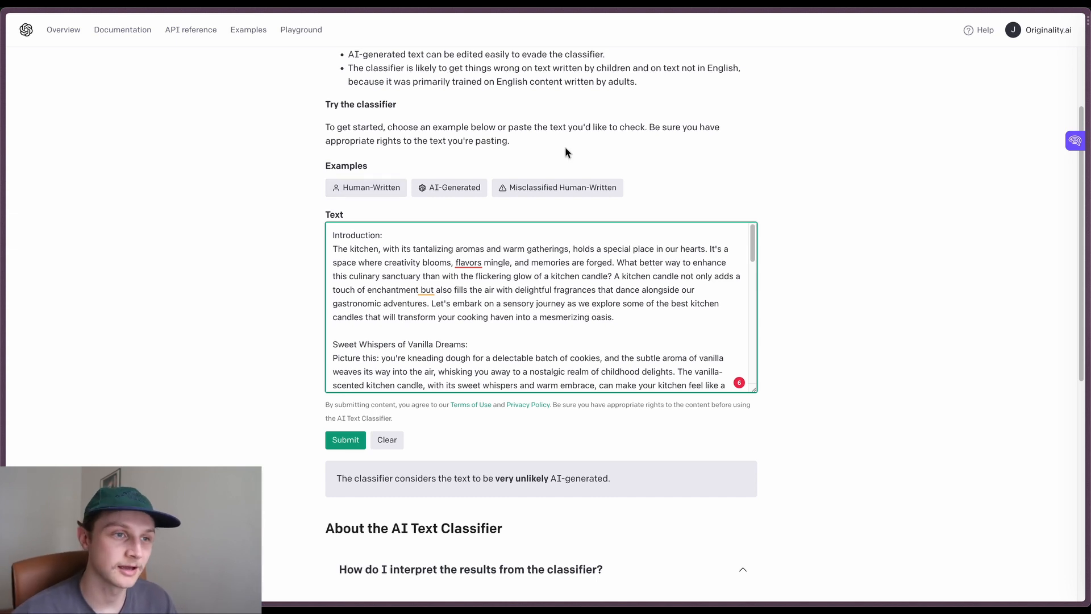
mouse_move(582, 157)
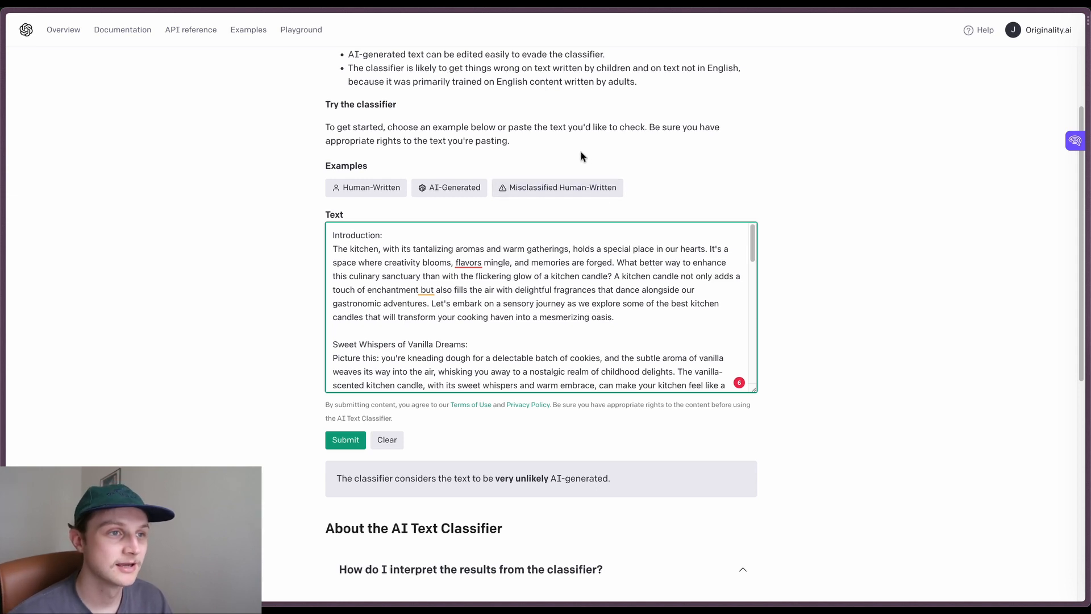
mouse_move(303, 151)
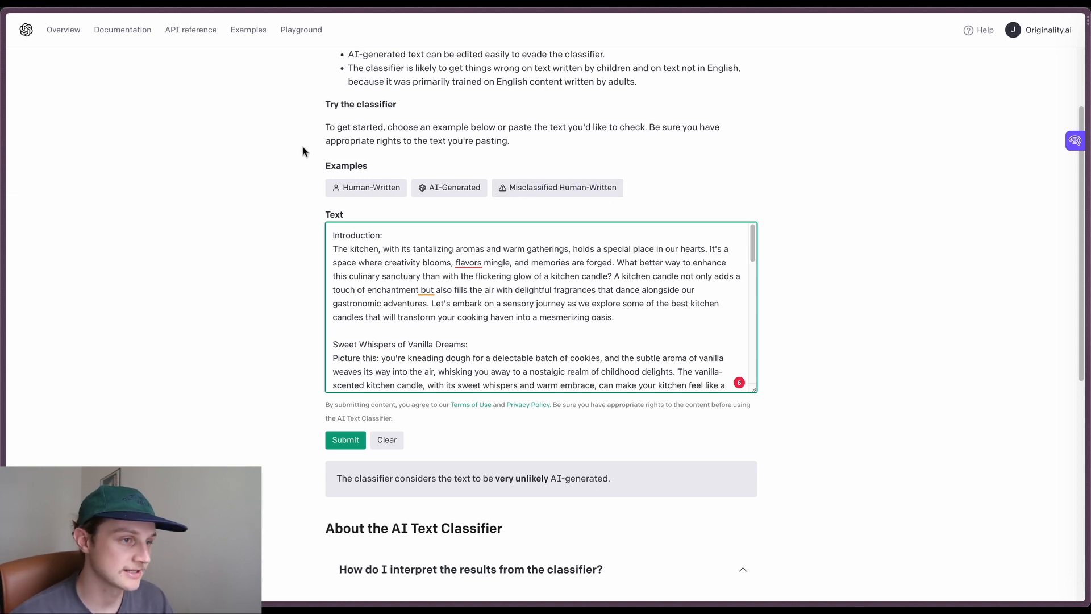
mouse_move(302, 171)
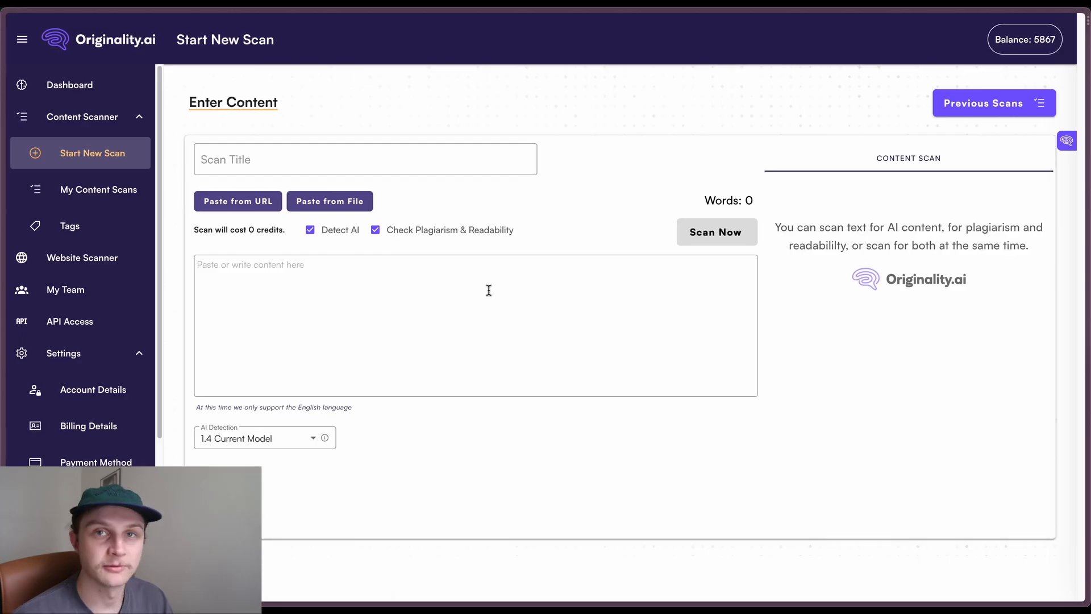
Scan the Food & Wine article in Originality.ai, scoring 100% Original, 0% AI.
click(375, 229)
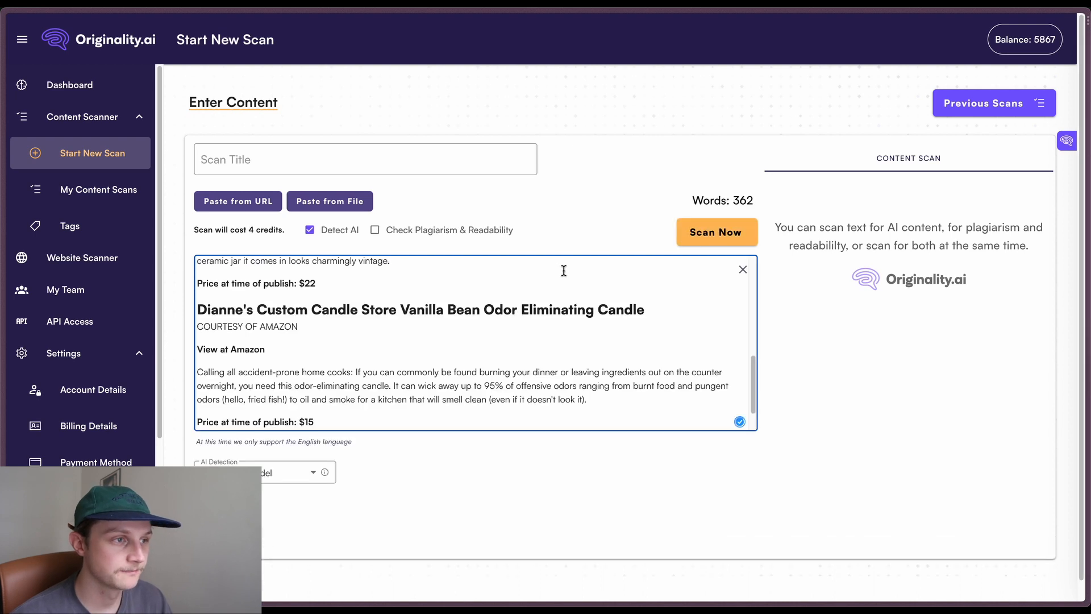
mouse_move(704, 235)
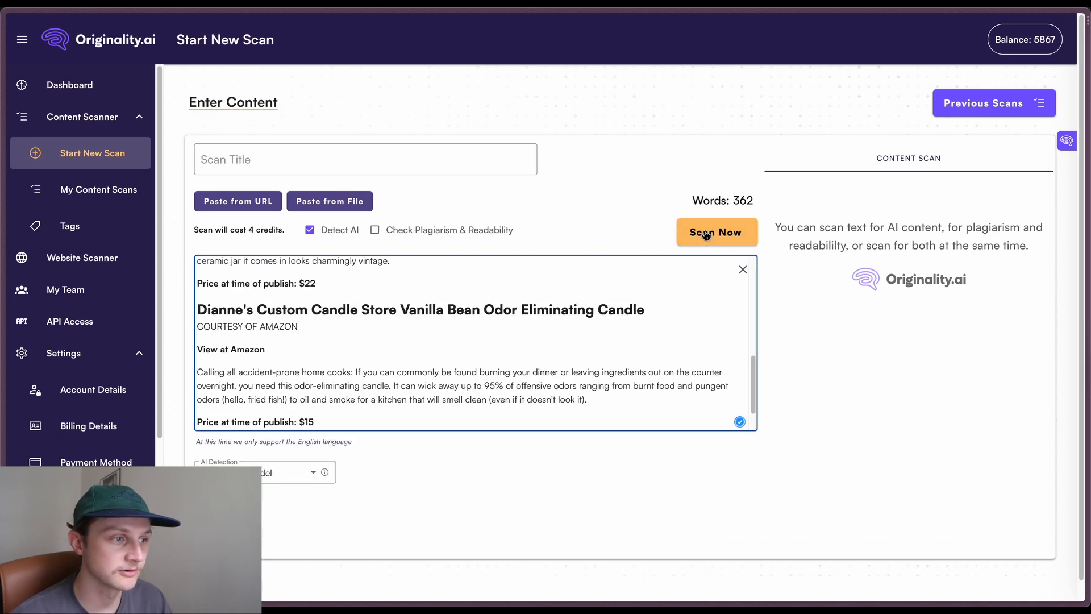
click(718, 232)
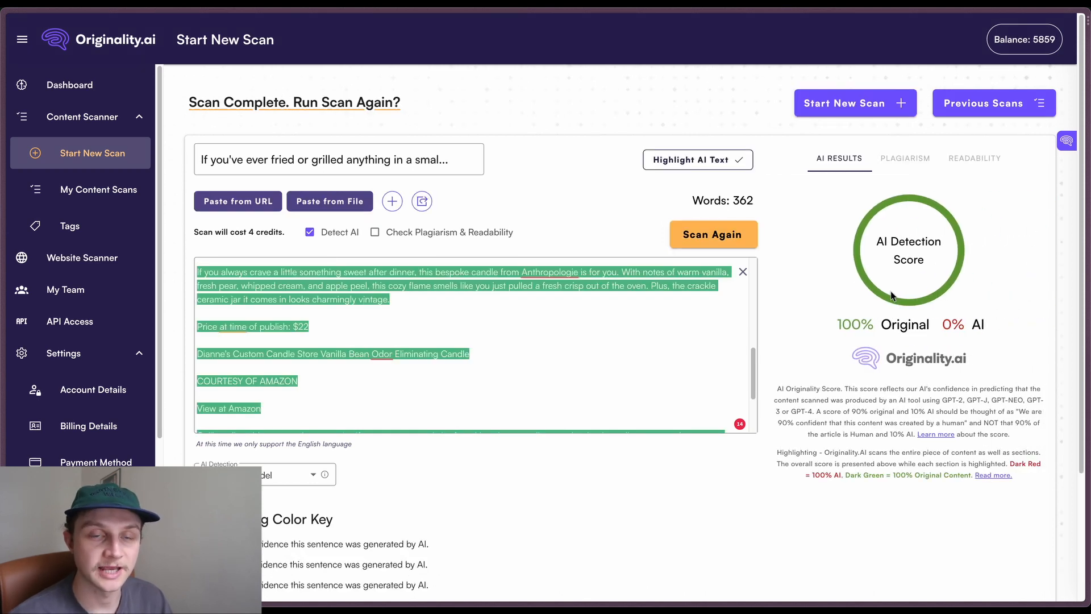
scroll(up, 3)
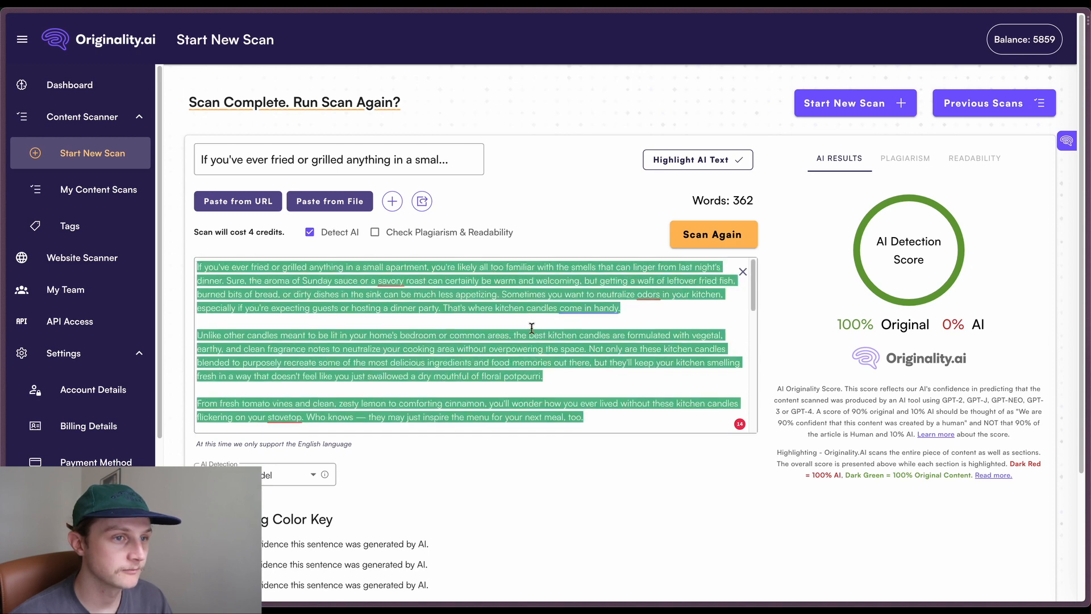
mouse_move(611, 172)
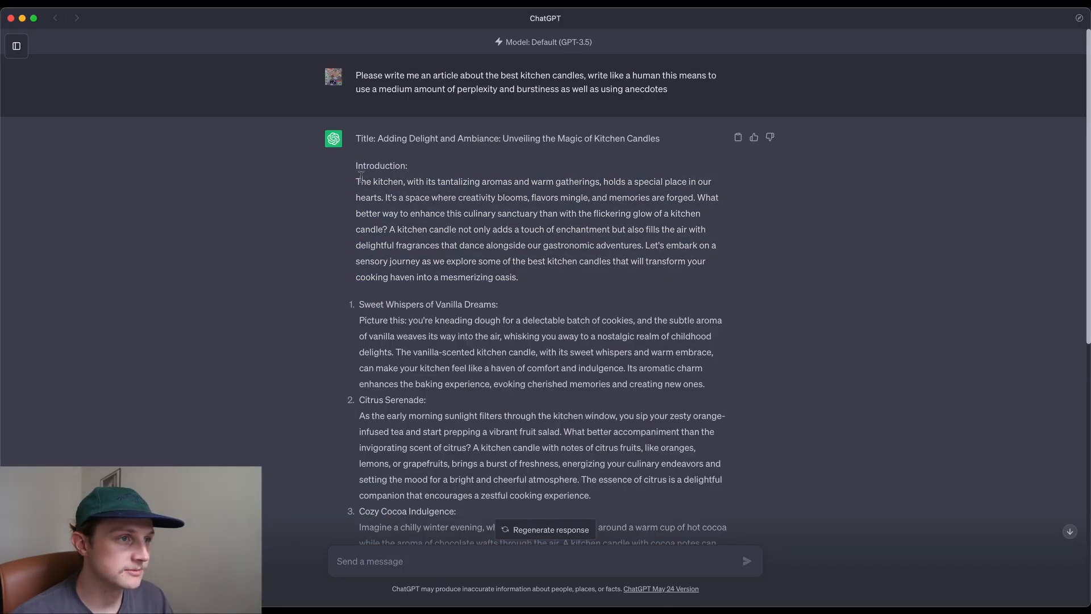
mouse_move(16, 45)
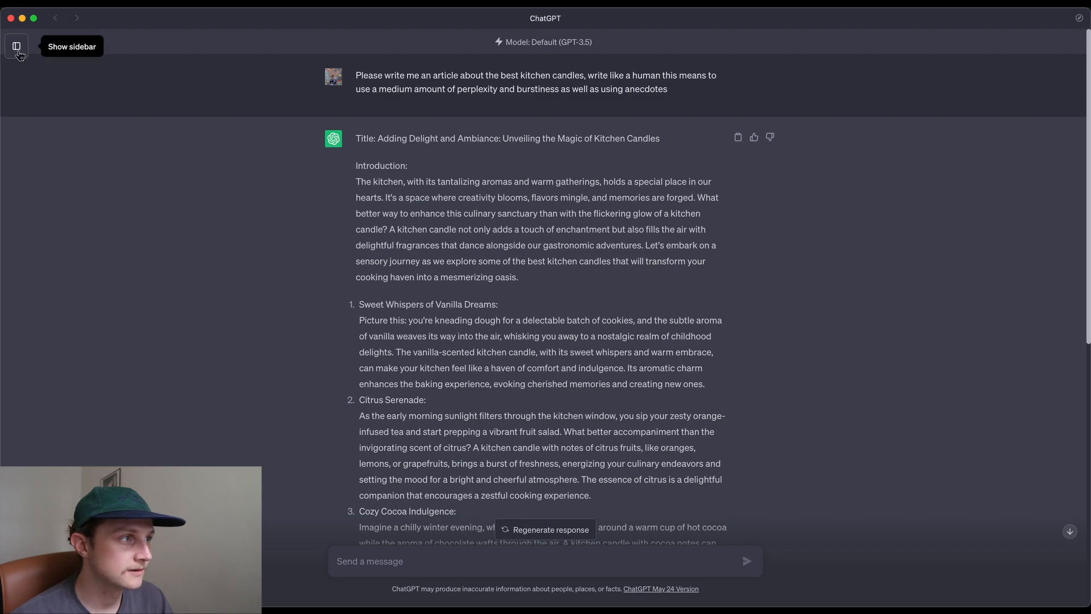
Reopen the 'Best Kitchen Candles 2023' chat from the sidebar and show its article.
click(16, 46)
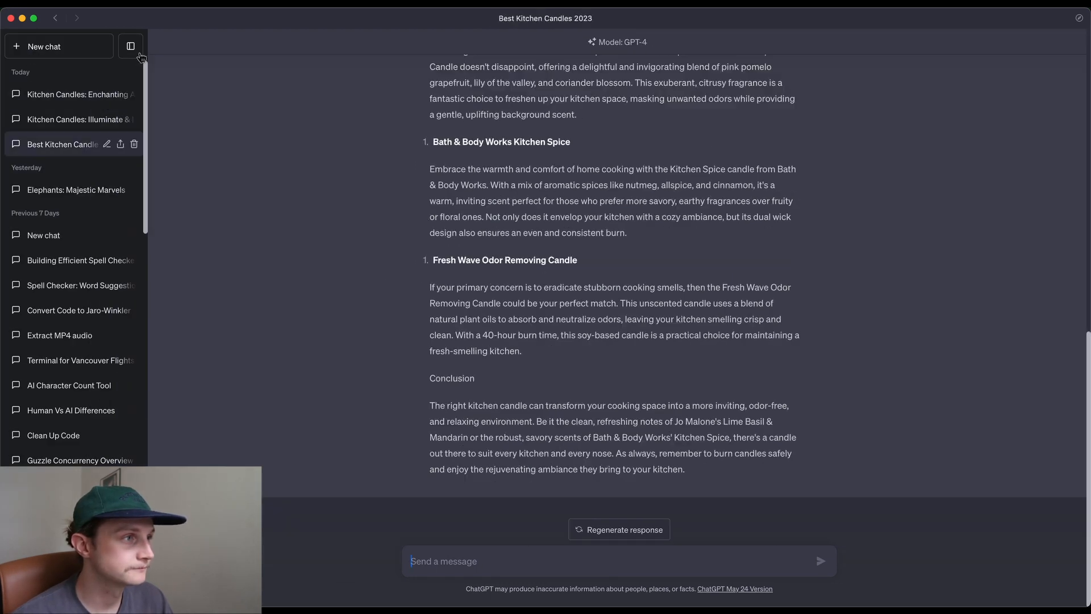
click(130, 45)
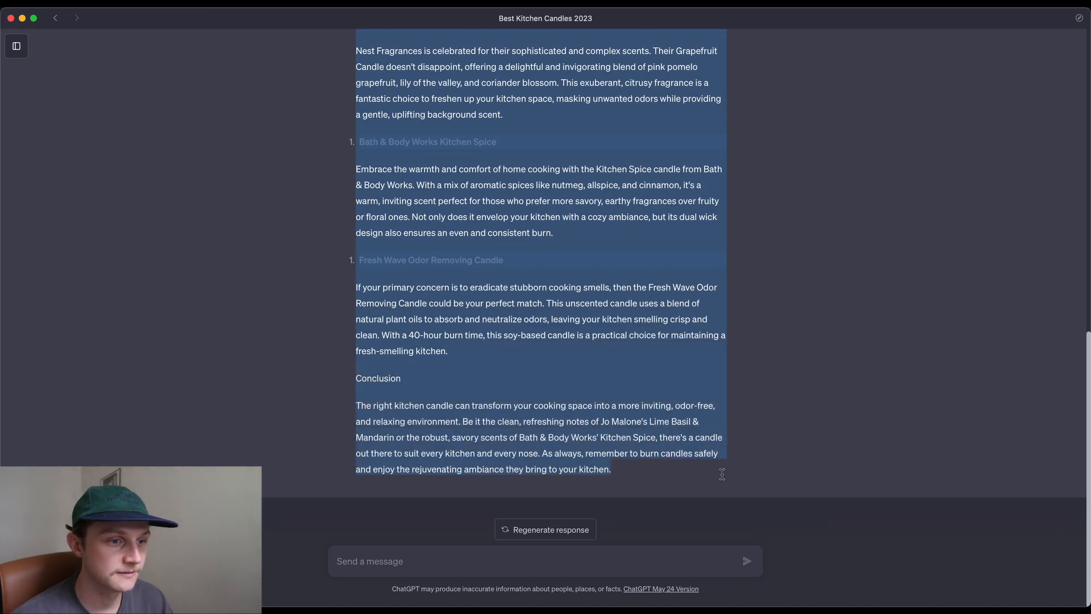
mouse_move(724, 476)
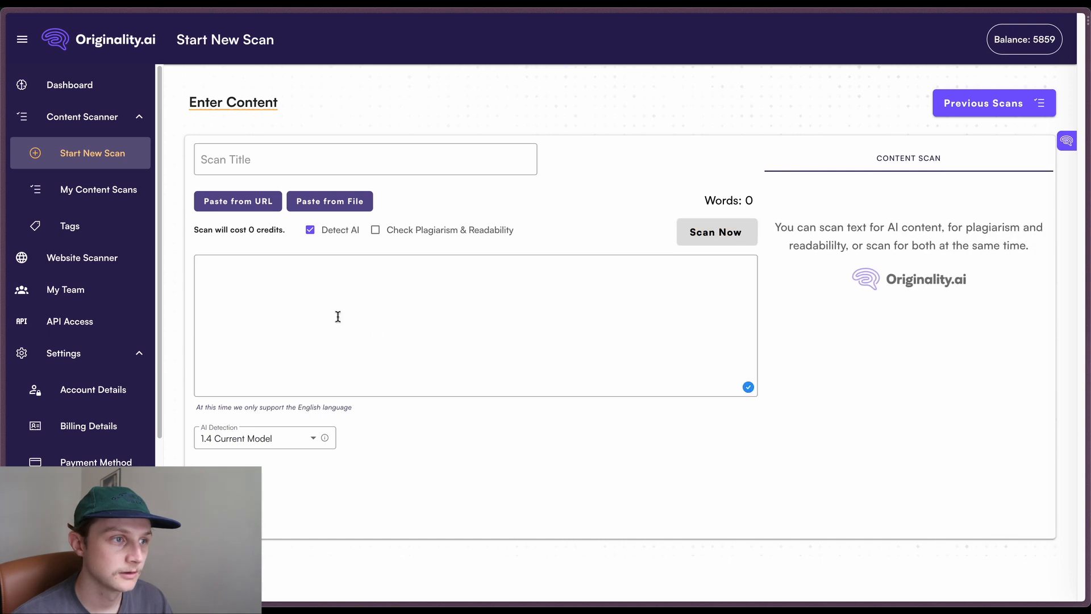
Paste the 560-word Best Kitchen Candles 2023 article into Originality.ai and scan it: 1% Original, 99% AI.
click(716, 232)
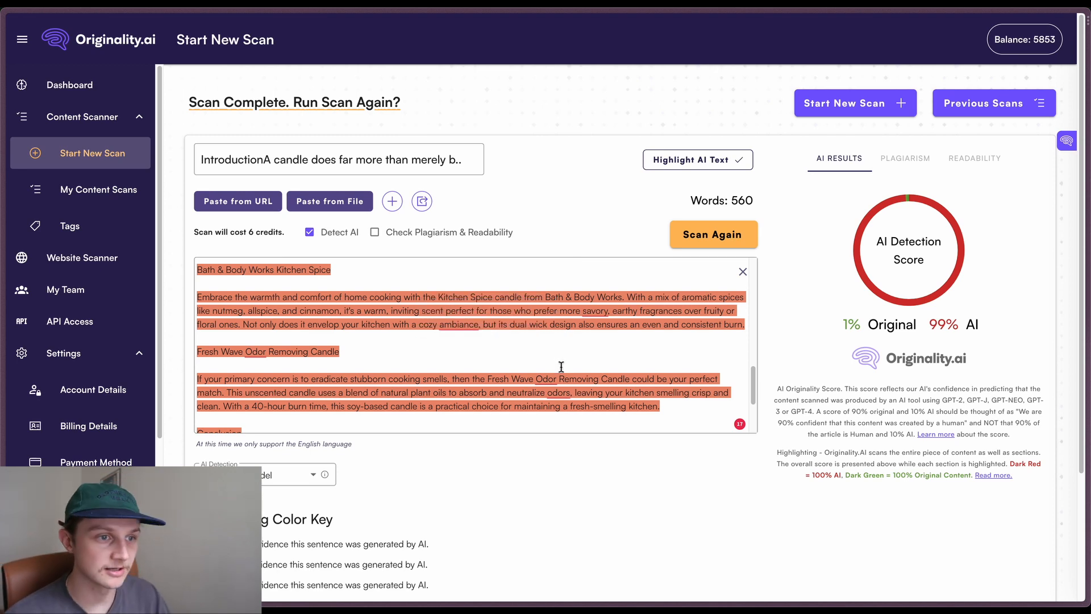
scroll(up, 3)
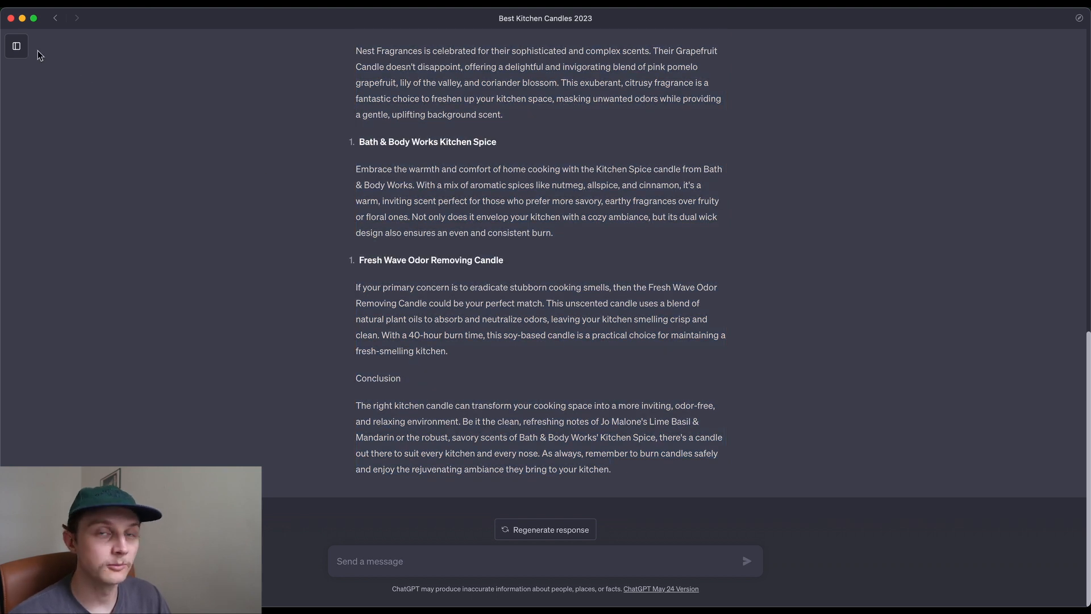
Select the full Kitchen Candles: Illuminate & Inspire response in ChatGPT for copying.
scroll(up, 3)
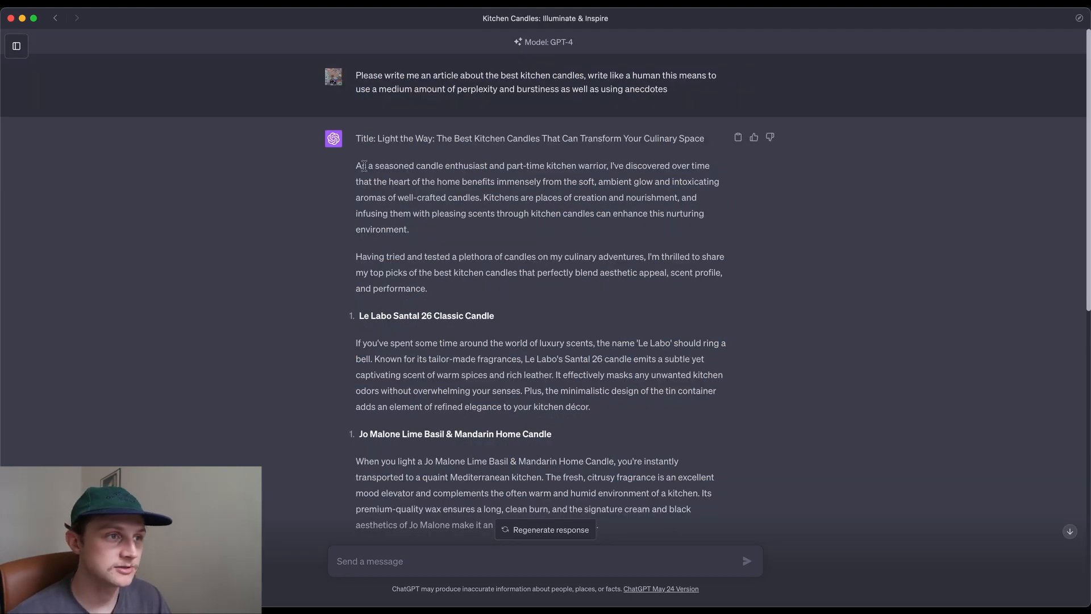
scroll(down, 3)
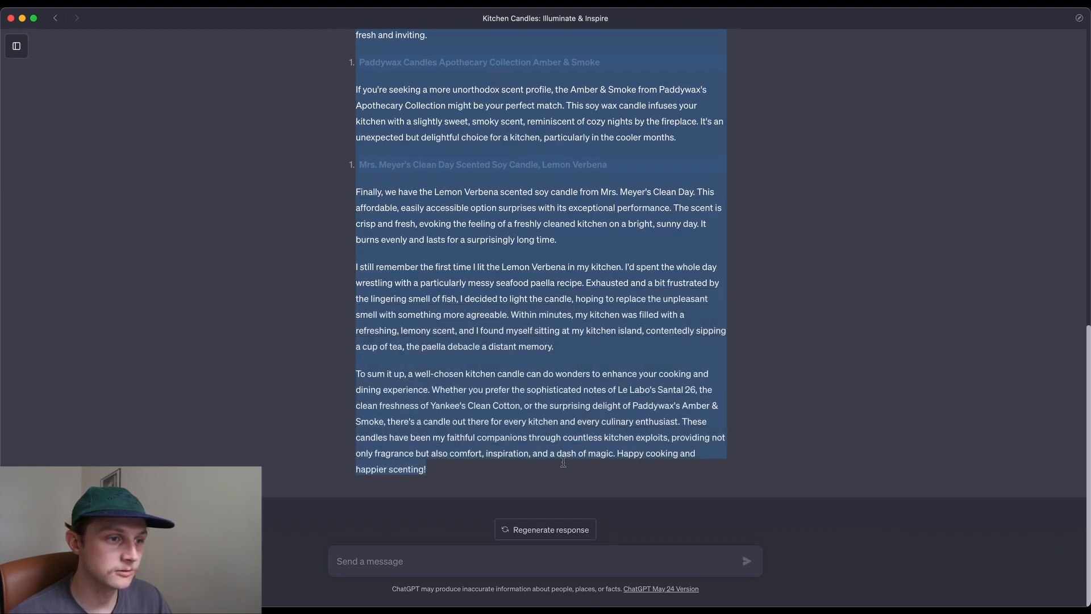
mouse_move(531, 395)
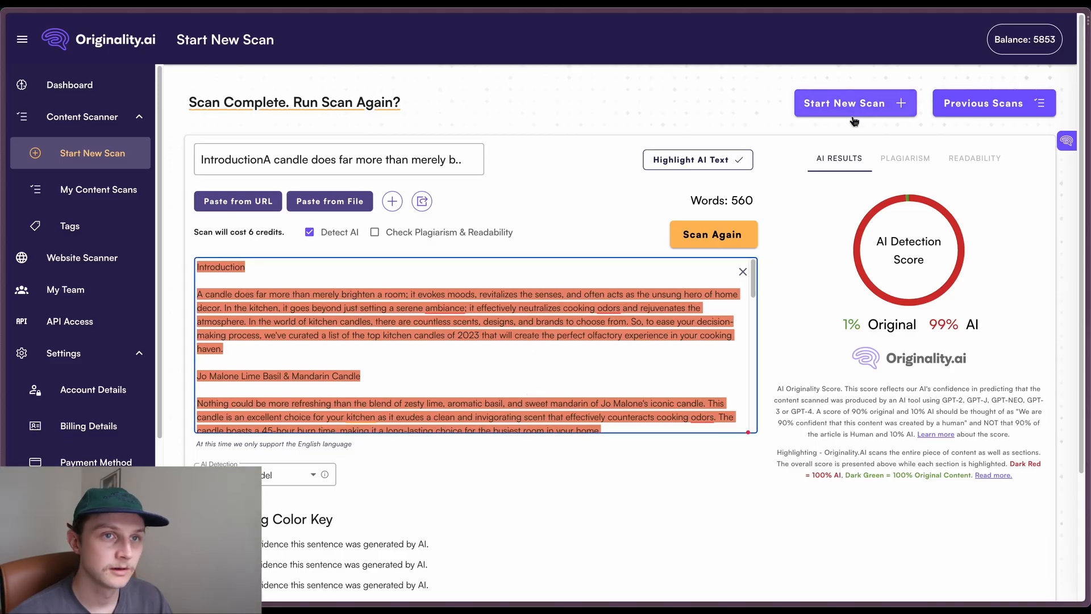
Scan the 574-word Illuminate & Inspire article in a new scan: 0% Original, 100% AI.
click(854, 104)
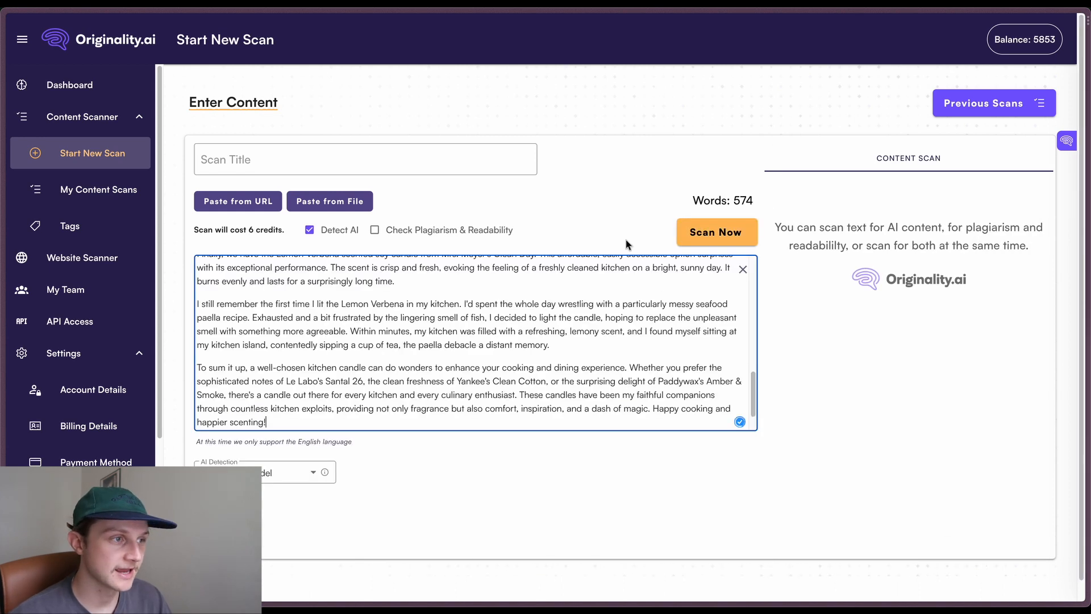
click(716, 232)
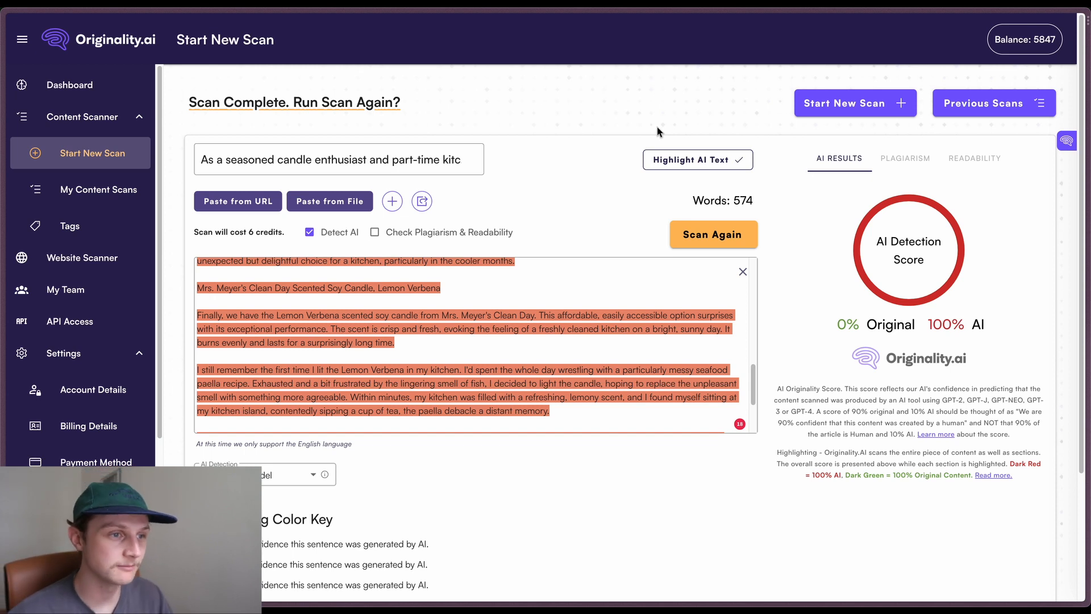
mouse_move(564, 166)
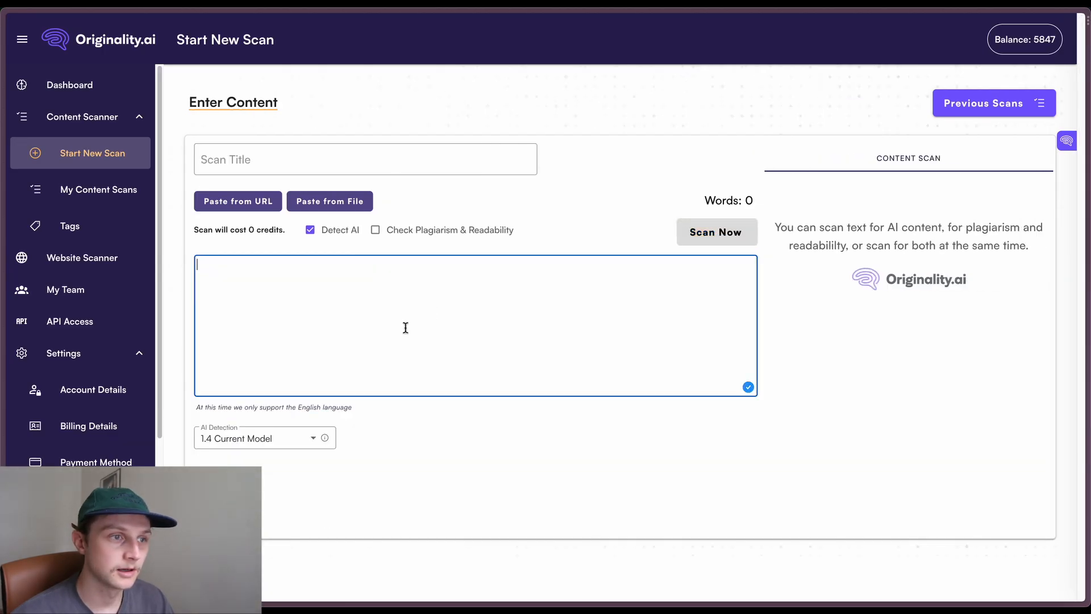
Paste and scan the 592-word GPT-3.5 Ocean Breeze Adventure article: 0% Original, 100% AI.
click(716, 232)
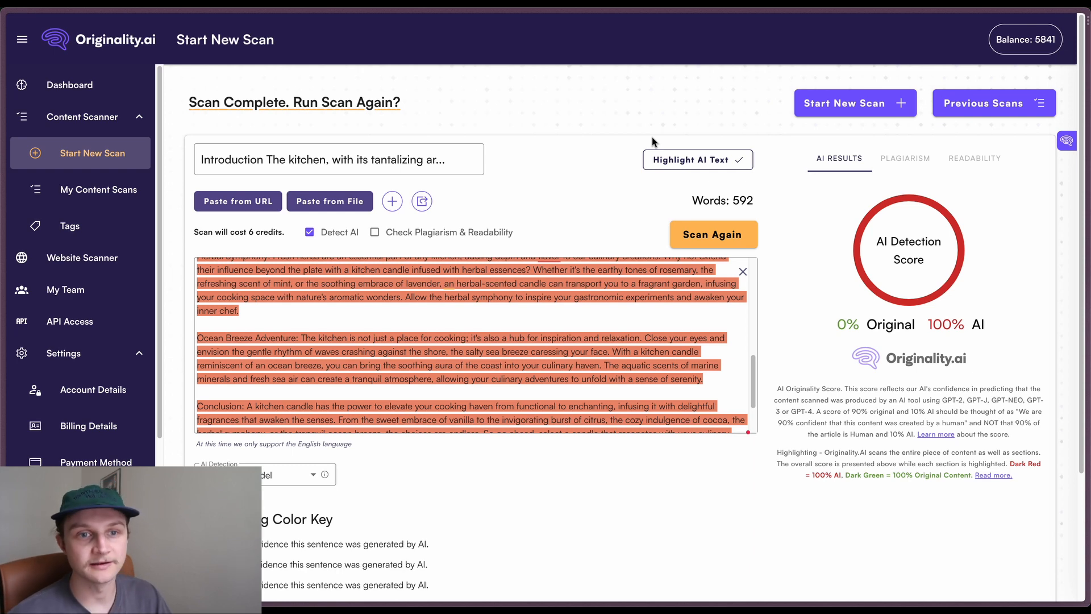
mouse_move(655, 141)
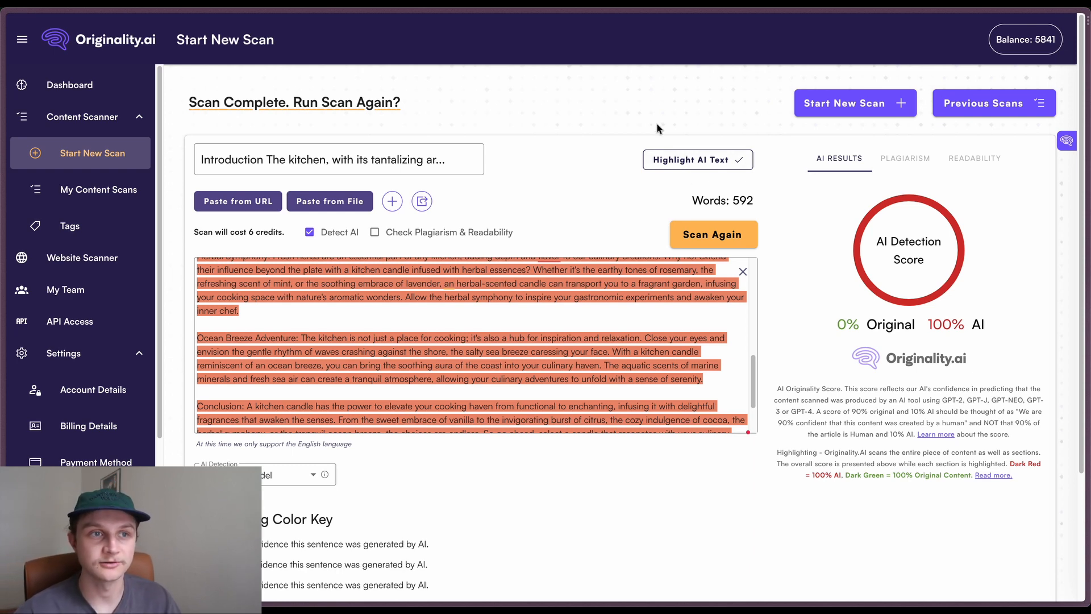